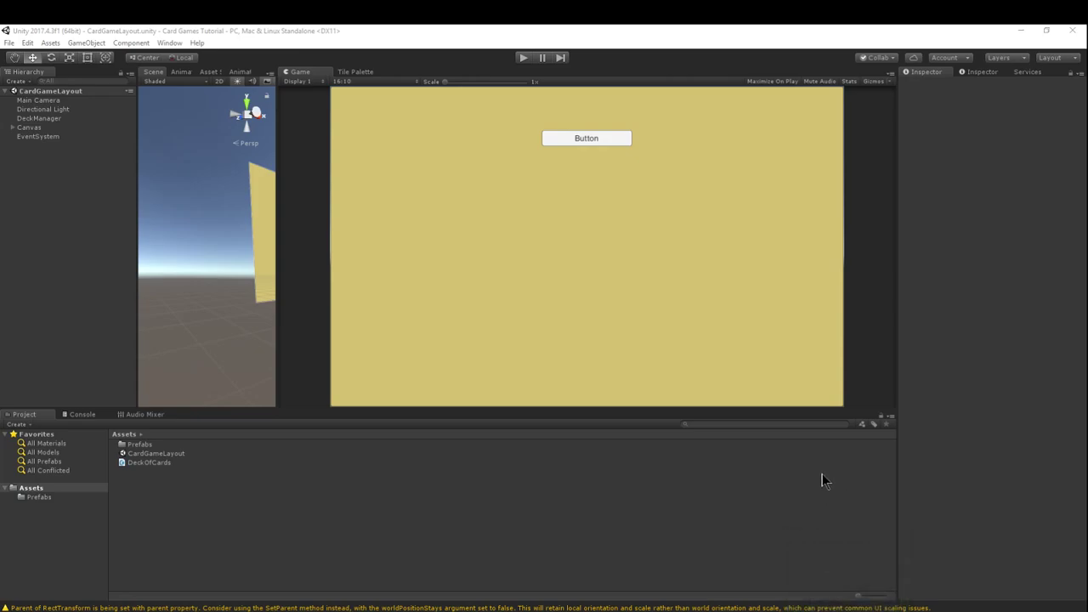
{"action": "mouse_move", "coordinate": [754, 528]}
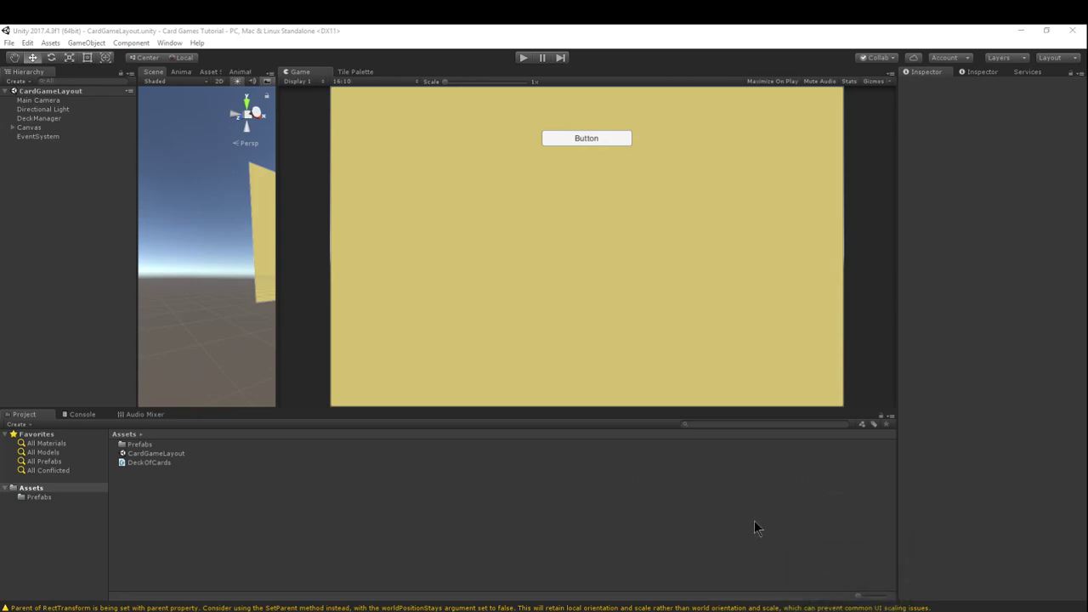
{"action": "mouse_move", "coordinate": [851, 542]}
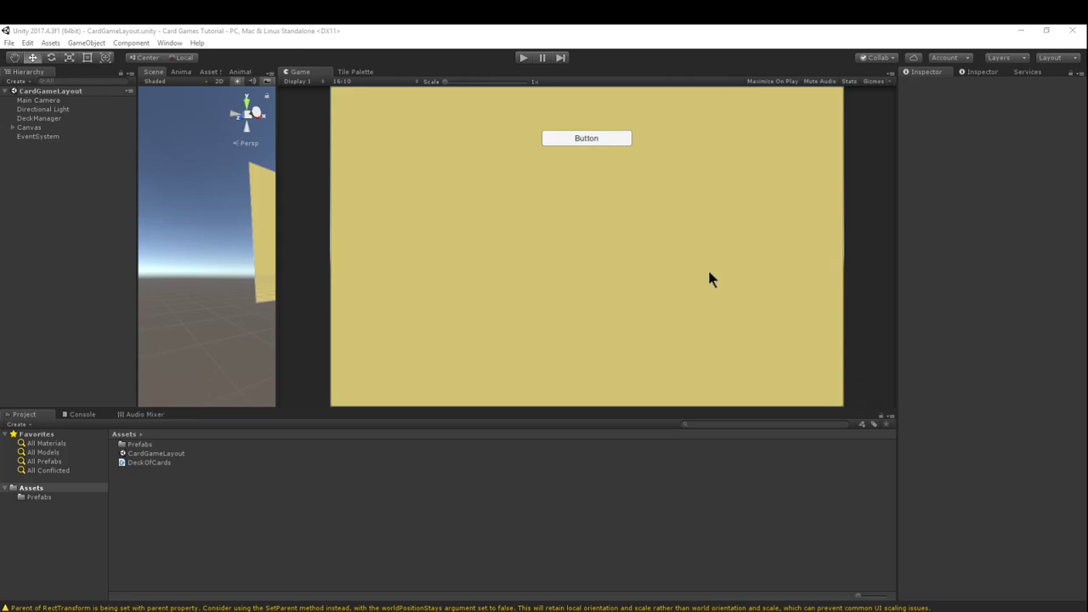
{"action": "mouse_move", "coordinate": [739, 282]}
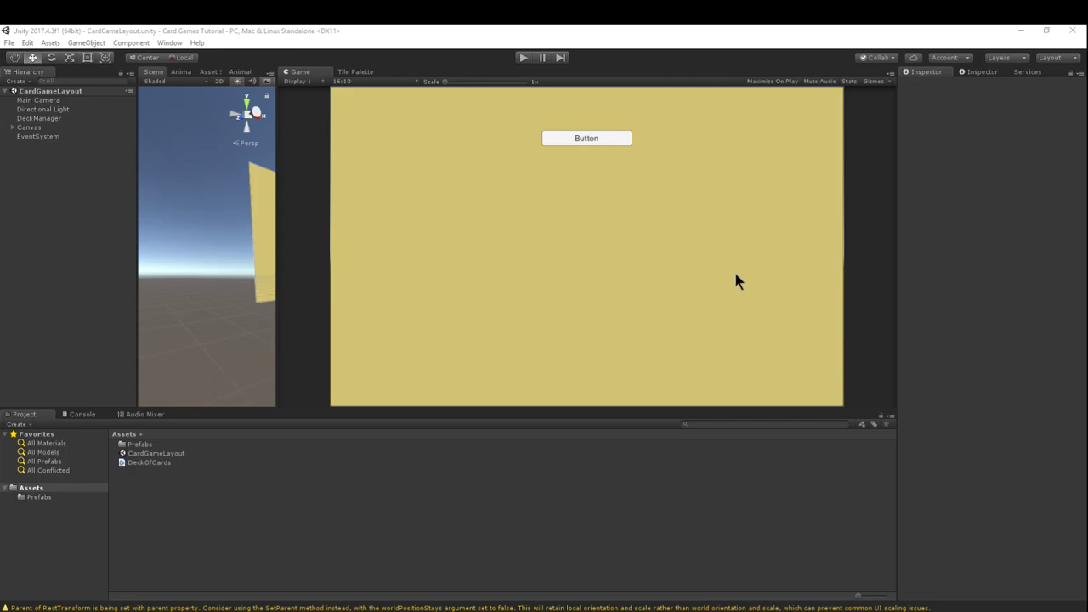
{"action": "mouse_move", "coordinate": [730, 283]}
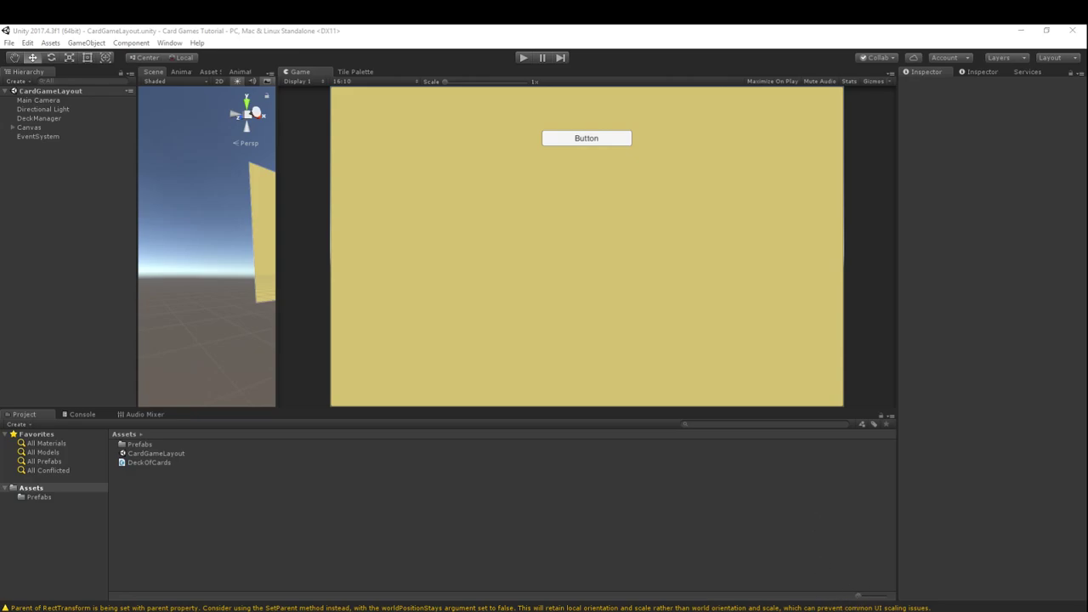
{"action": "mouse_move", "coordinate": [714, 289]}
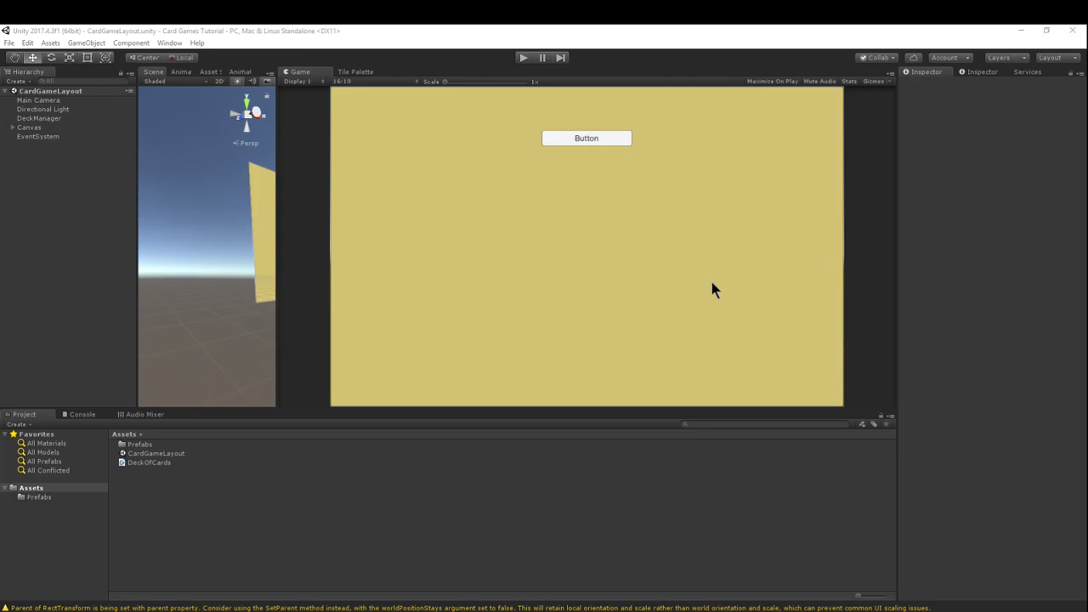
{"action": "mouse_move", "coordinate": [719, 308]}
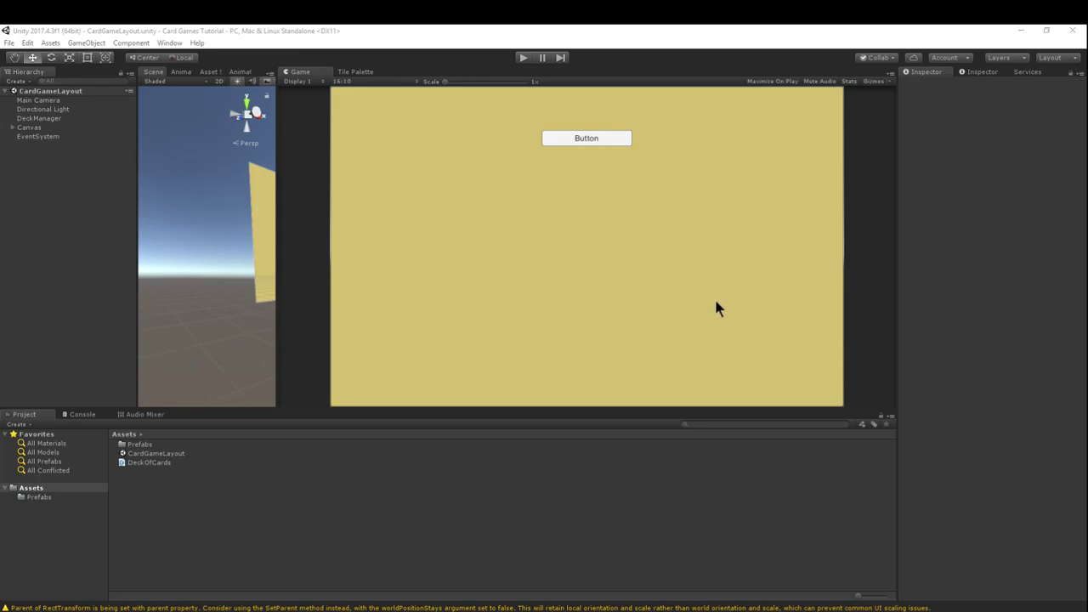
{"action": "mouse_move", "coordinate": [599, 284]}
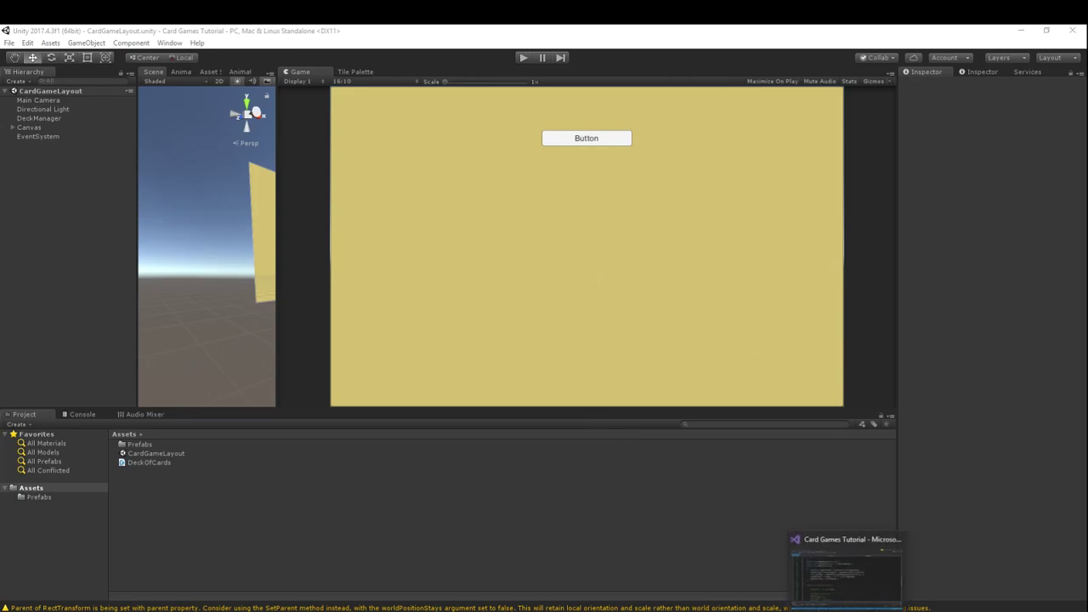
Review DeckOfCards.cs in Visual Studio and expand the Player class to show its fields.
{"action": "left_click", "coordinate": [849, 565]}
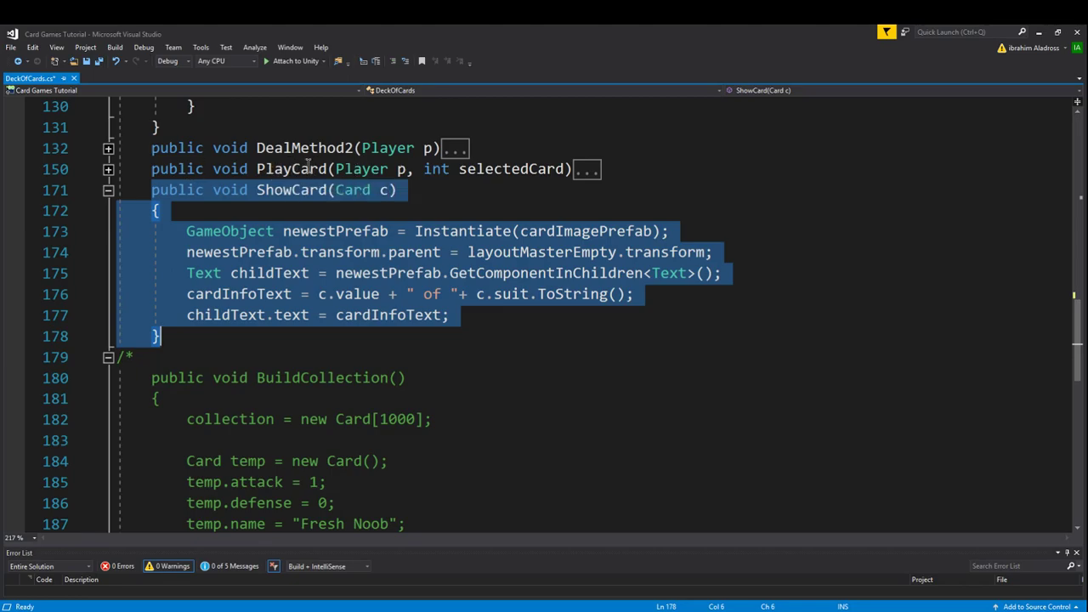
{"action": "mouse_move", "coordinate": [401, 273]}
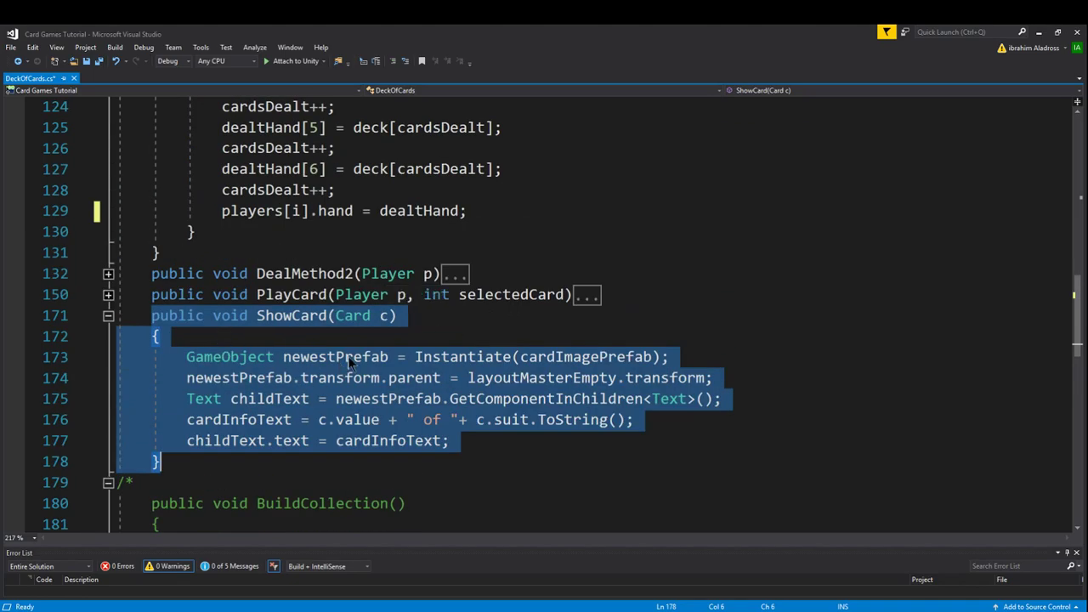
{"action": "mouse_move", "coordinate": [259, 315]}
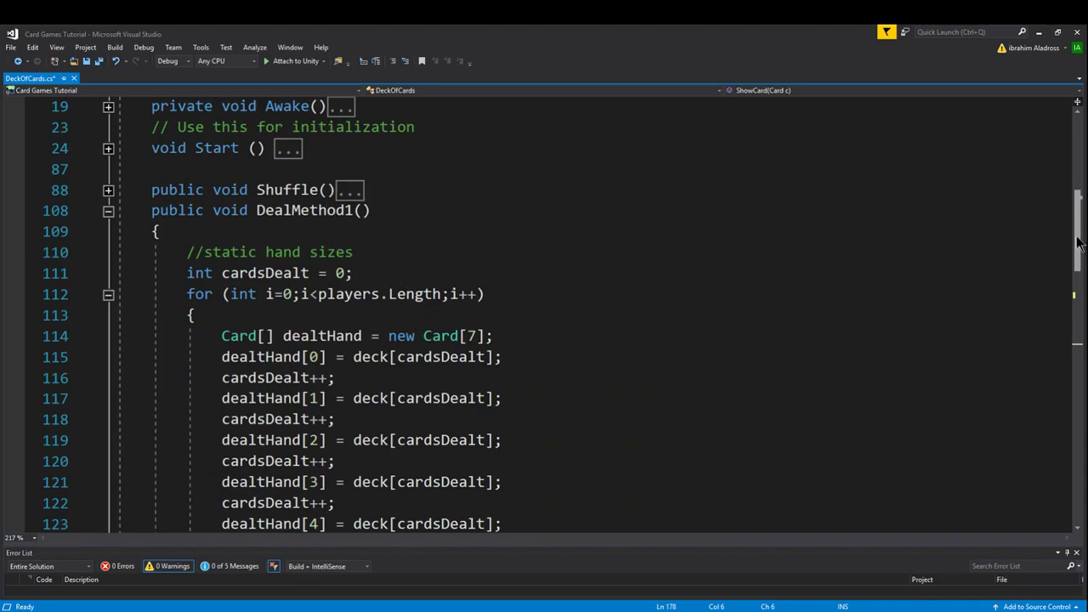
{"action": "scroll", "scroll_direction": "down", "scroll_amount": 3}
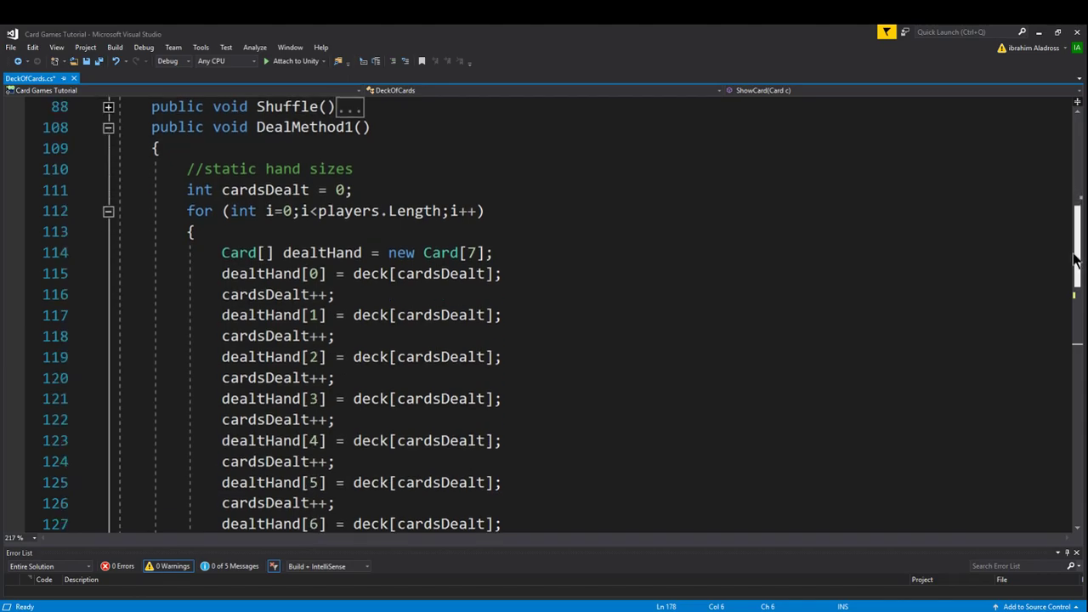
{"action": "scroll", "scroll_direction": "down", "scroll_amount": 3}
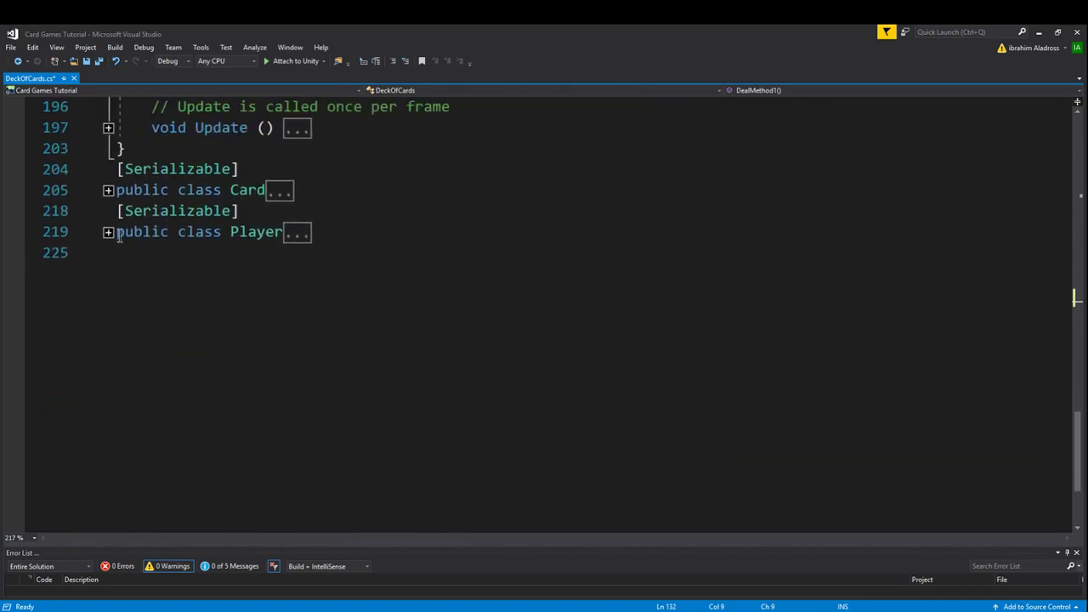
{"action": "left_click", "coordinate": [108, 231]}
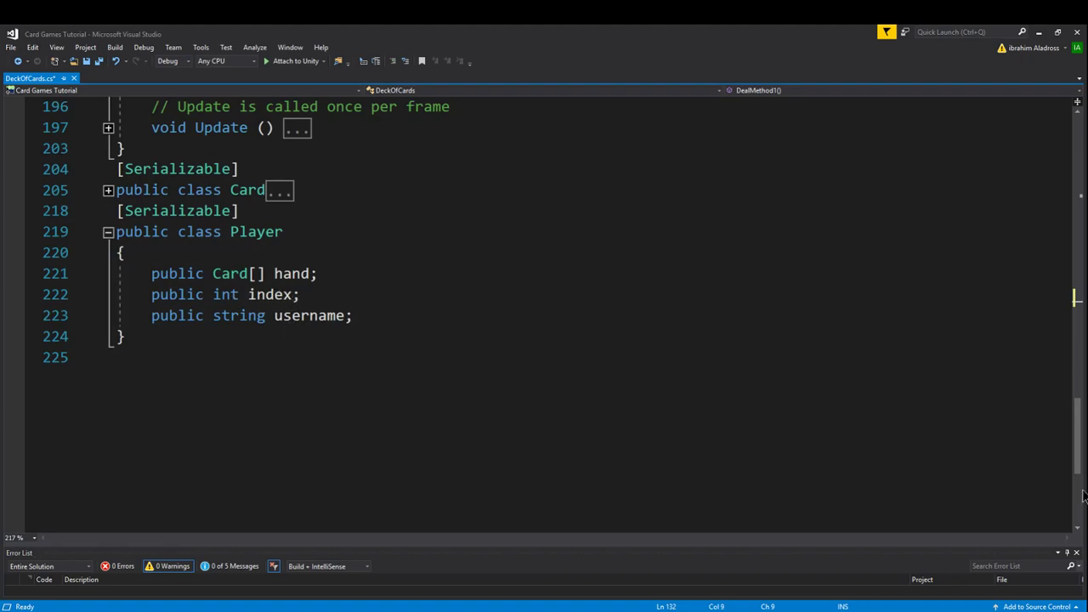
{"action": "scroll", "scroll_direction": "up", "scroll_amount": 3}
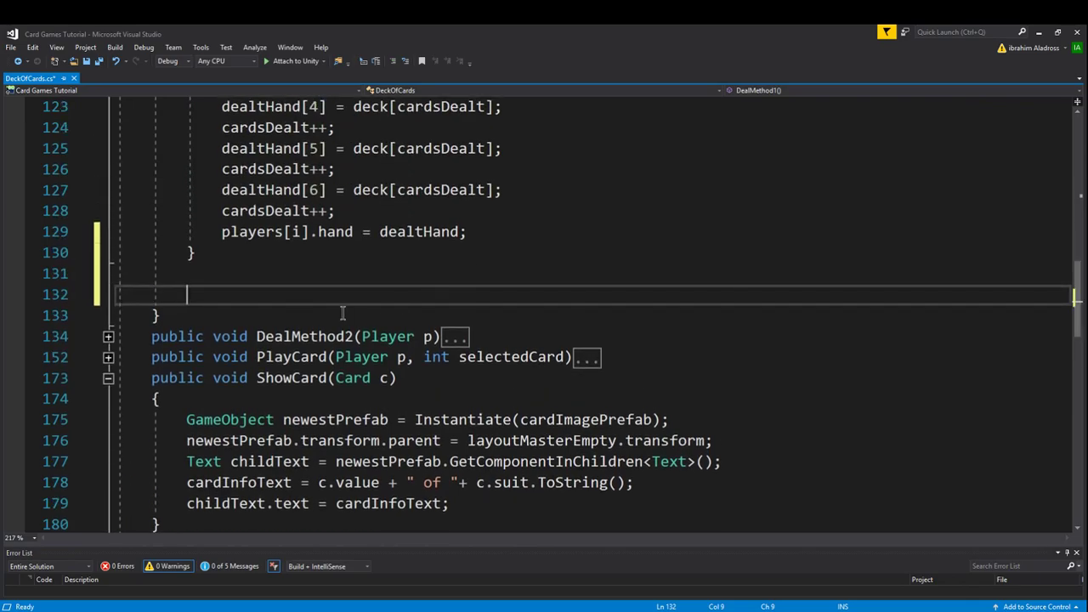
{"action": "mouse_move", "coordinate": [313, 295]}
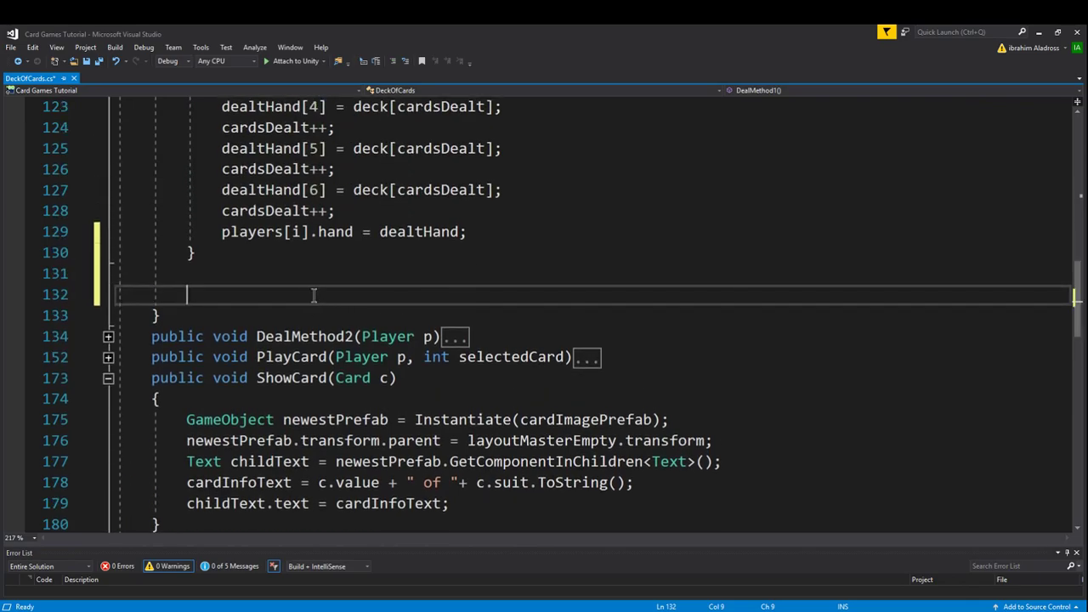
{"action": "mouse_move", "coordinate": [319, 285]}
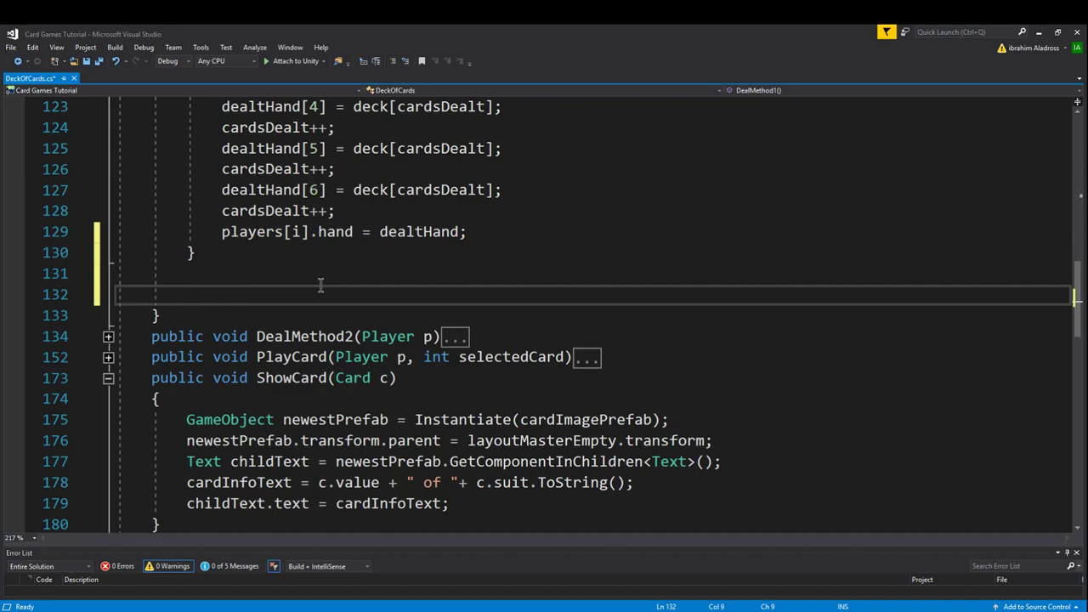
In DealMethod1, write a for loop iterating i from 0 over players.Length.
{"action": "type", "text": "for (int i=0;"}
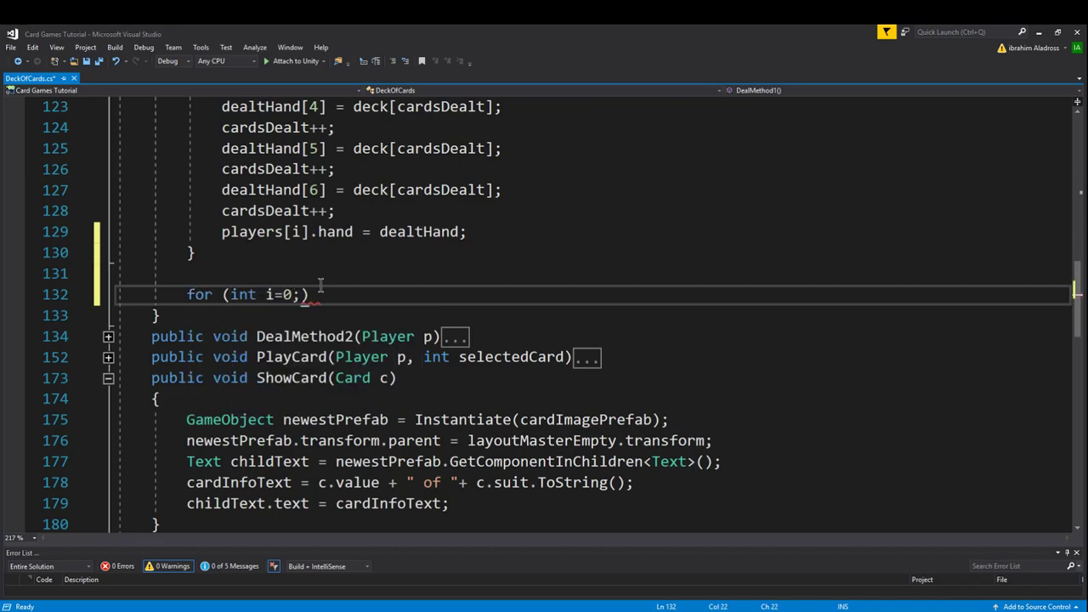
{"action": "type", "text": "i<players"}
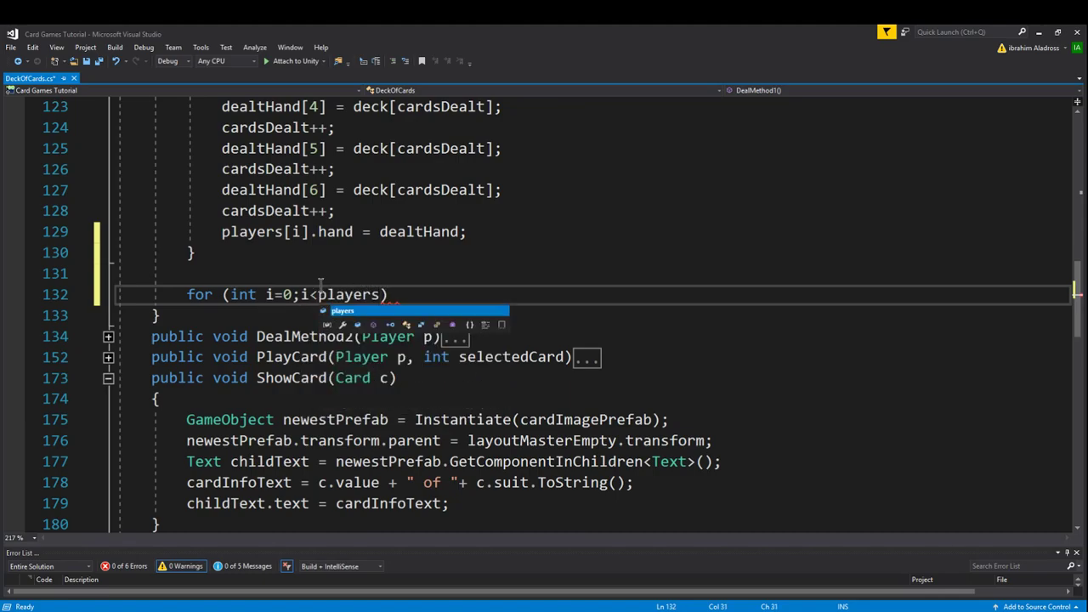
{"action": "type", "text": ".Length;i"}
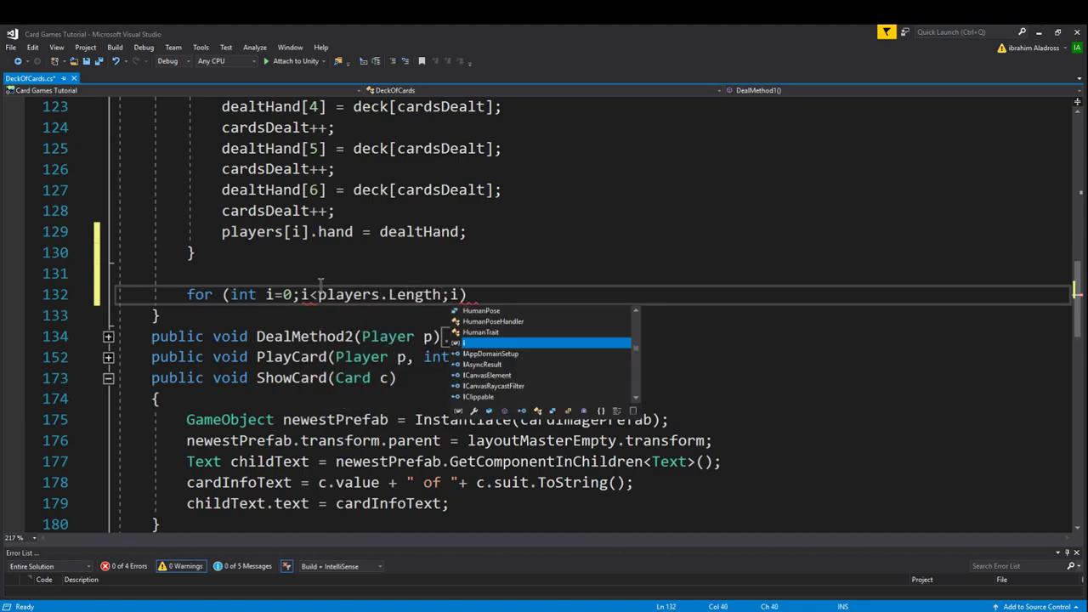
{"action": "type", "text": "++)"}
{"action": "type", "text": "{"}
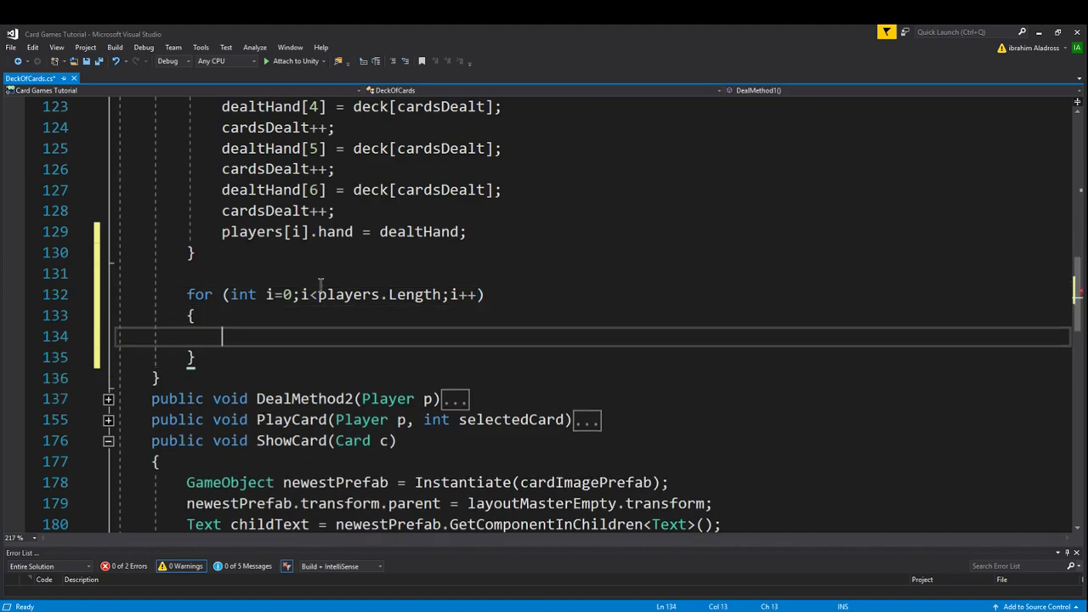
{"action": "scroll", "scroll_direction": "down", "scroll_amount": 3}
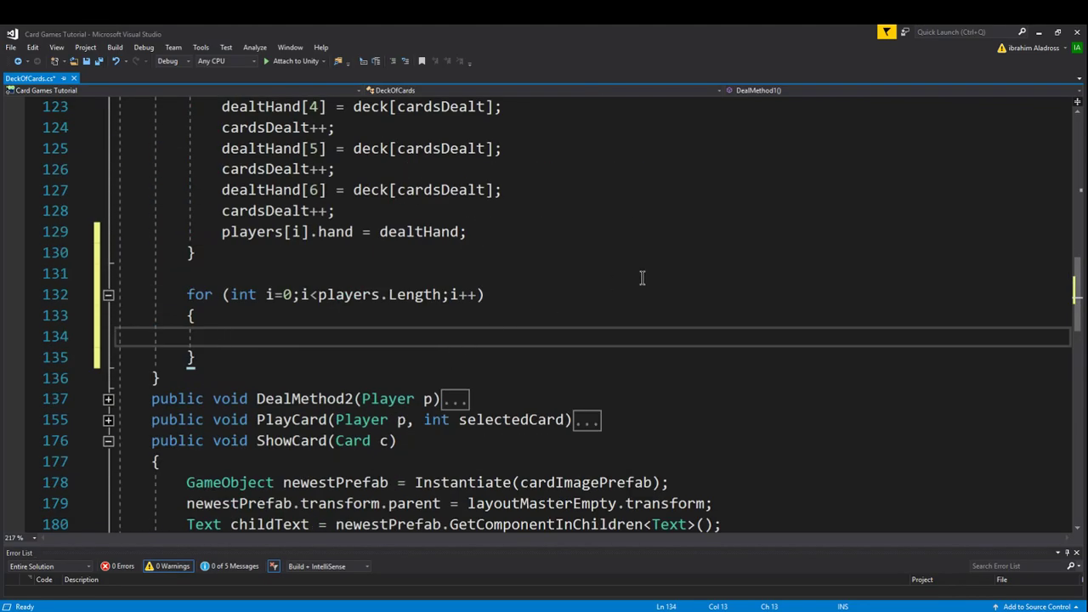
{"action": "mouse_move", "coordinate": [220, 272]}
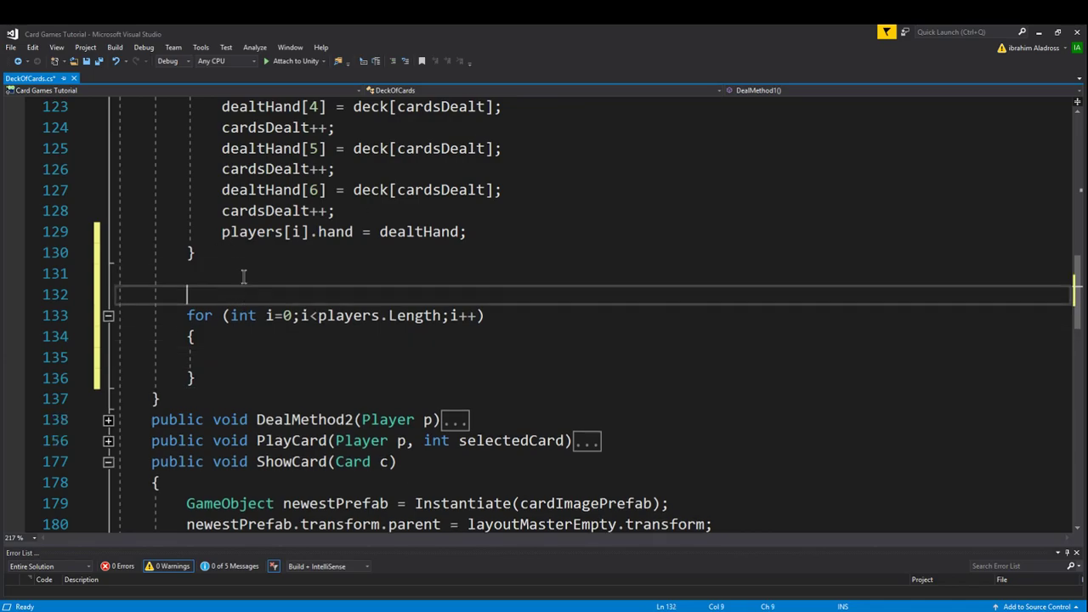
Declare int whichPlayeramI = 0 and set it to i when players[i].index==0.
{"action": "type", "text": "int"}
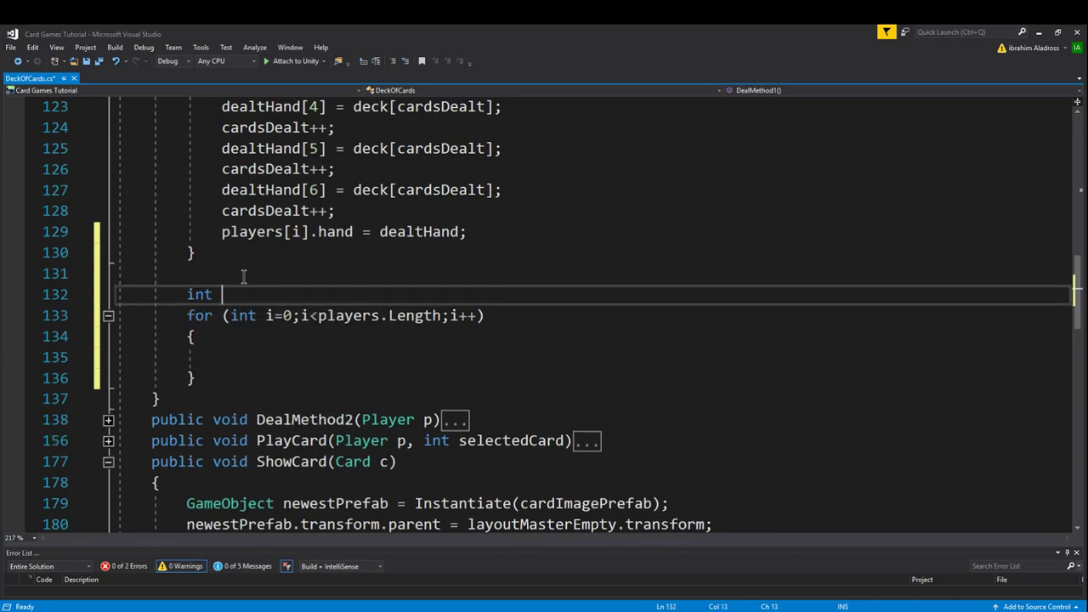
{"action": "type", "text": "whichPlayeramI ="}
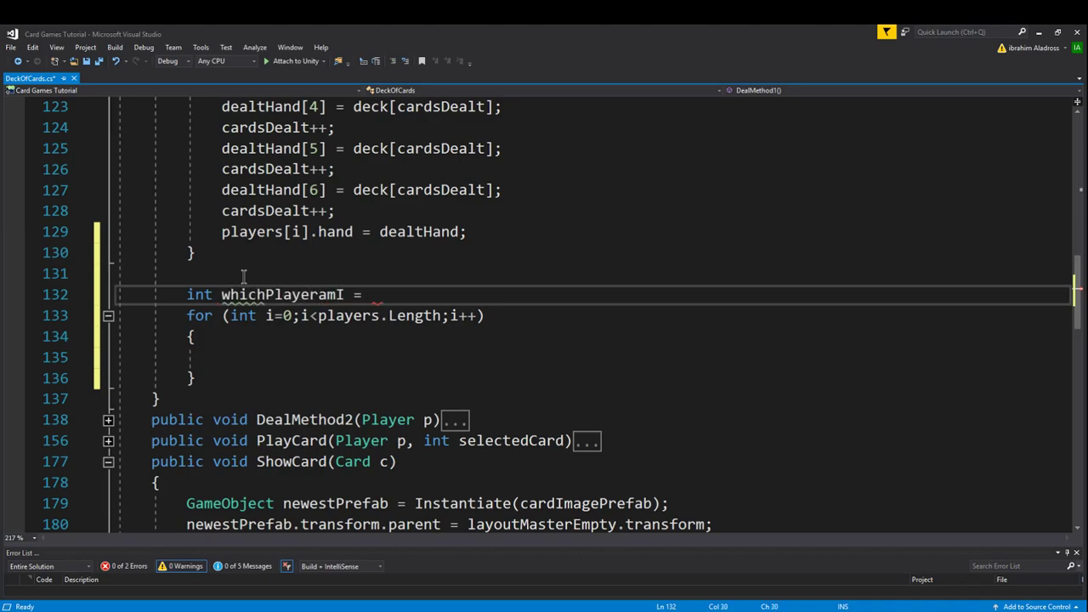
{"action": "type", "text": "0;"}
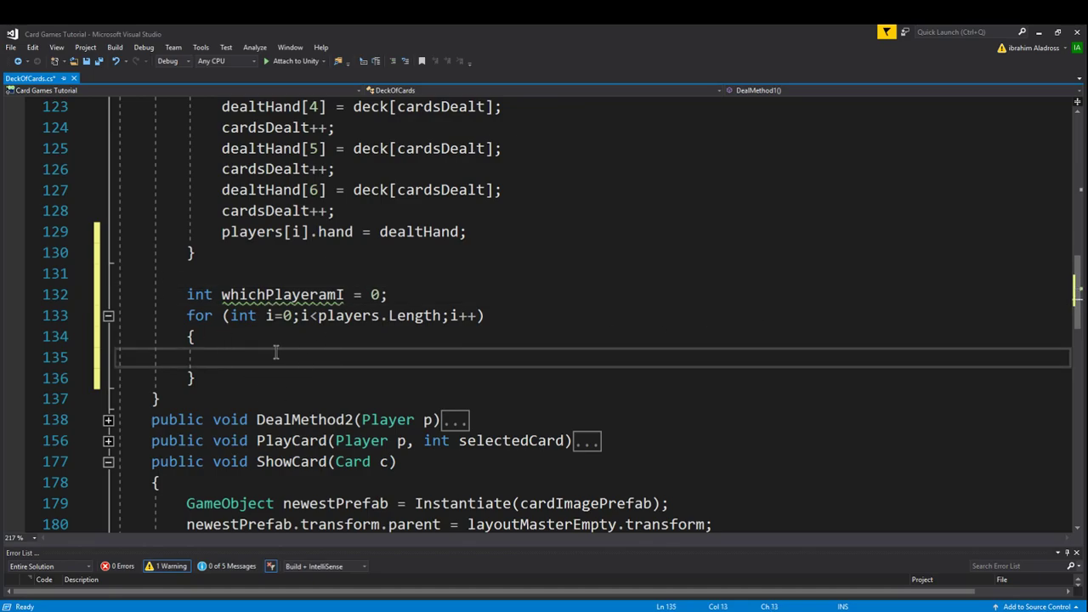
{"action": "mouse_move", "coordinate": [593, 328]}
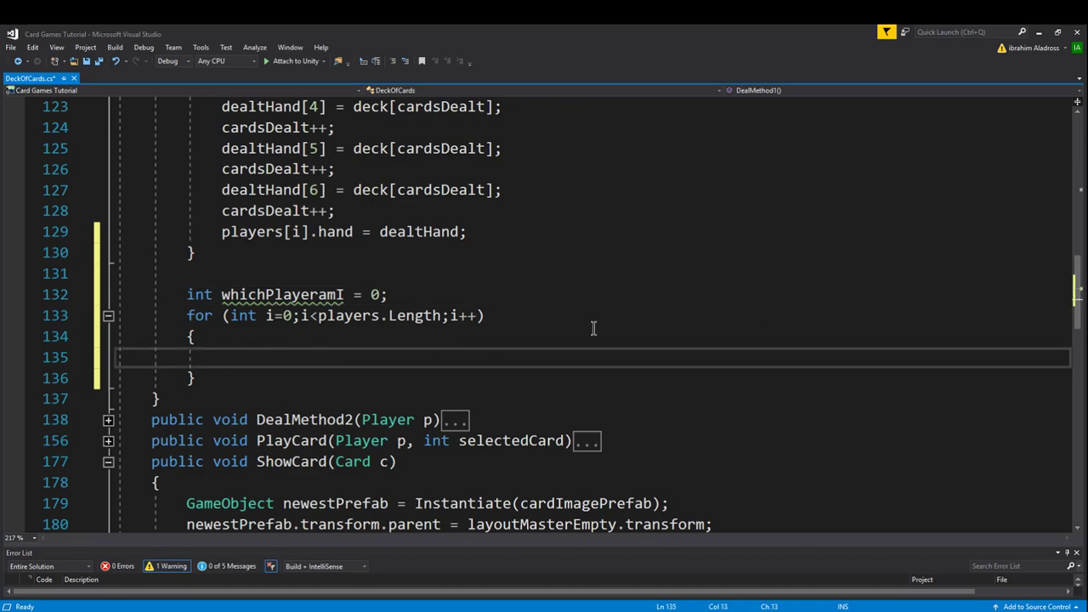
{"action": "type", "text": "if (players[i"}
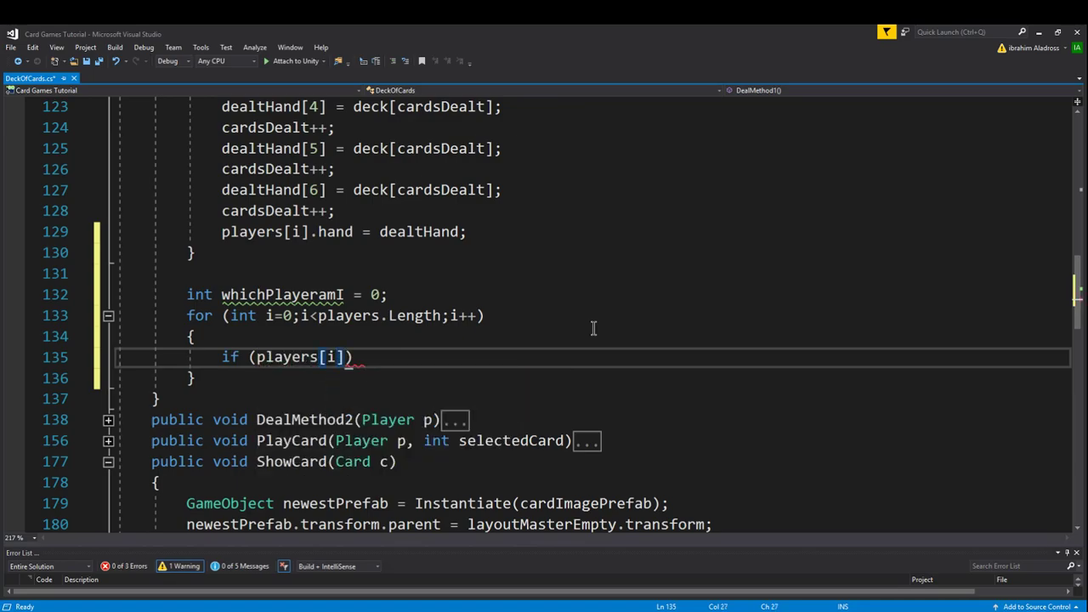
{"action": "type", "text": "."}
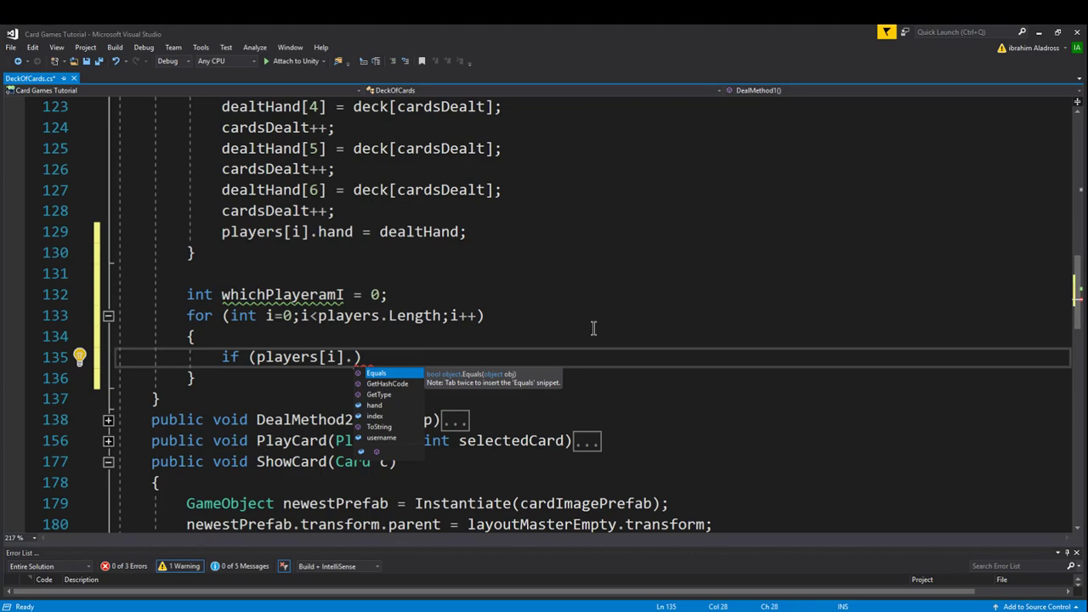
{"action": "type", "text": "index==0)"}
{"action": "type", "text": "{"}
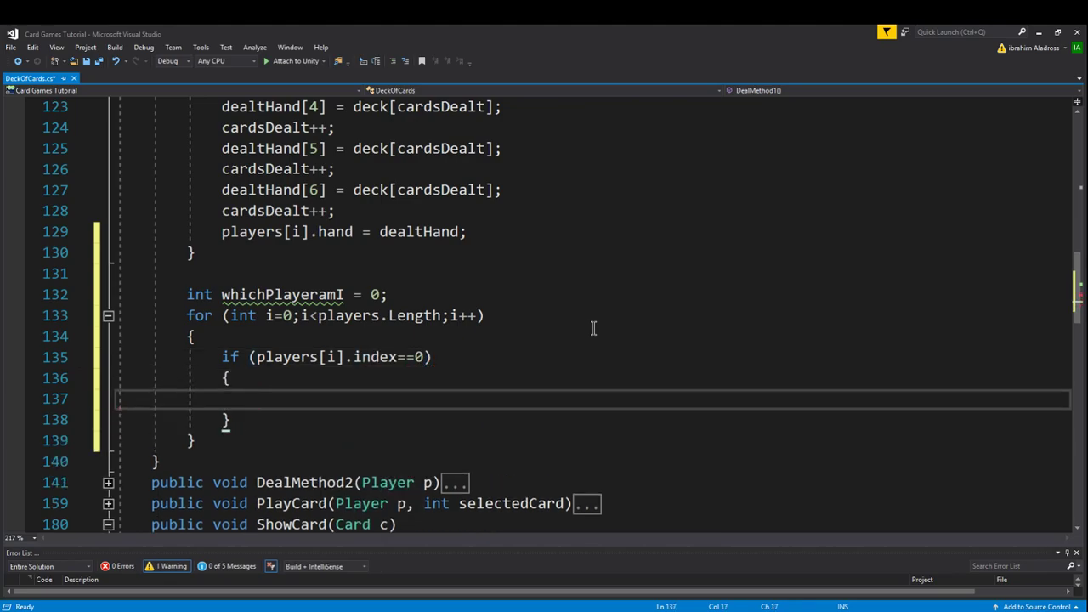
{"action": "type", "text": "whichPlayeramI"}
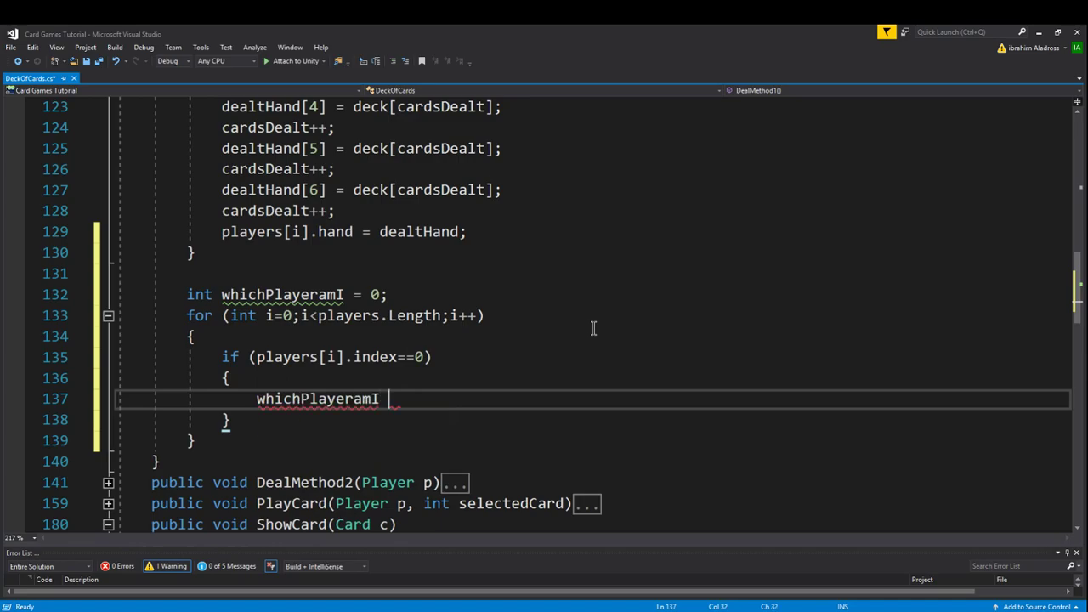
{"action": "type", "text": "= i;"}
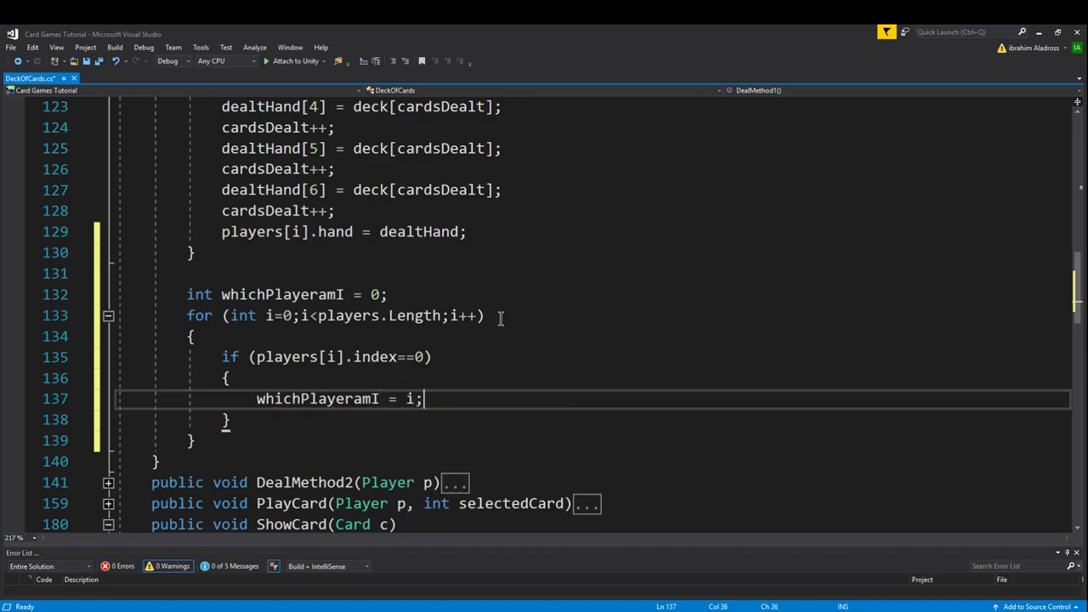
{"action": "left_click", "coordinate": [410, 399]}
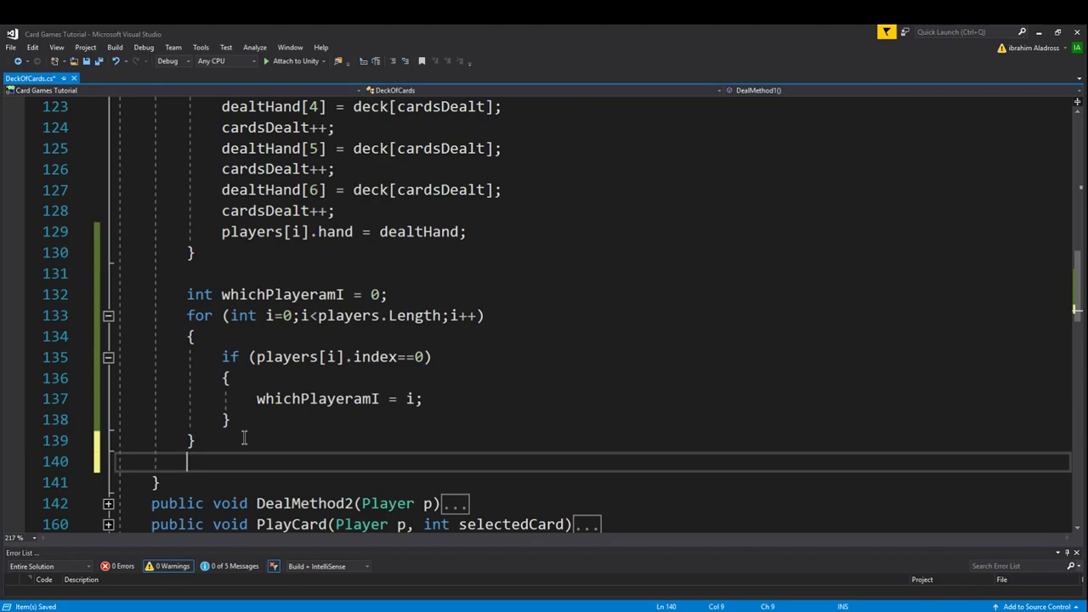
Write a for loop over players[whichPlayeramI].hand.Length after the player loop.
{"action": "type", "text": "for (i)"}
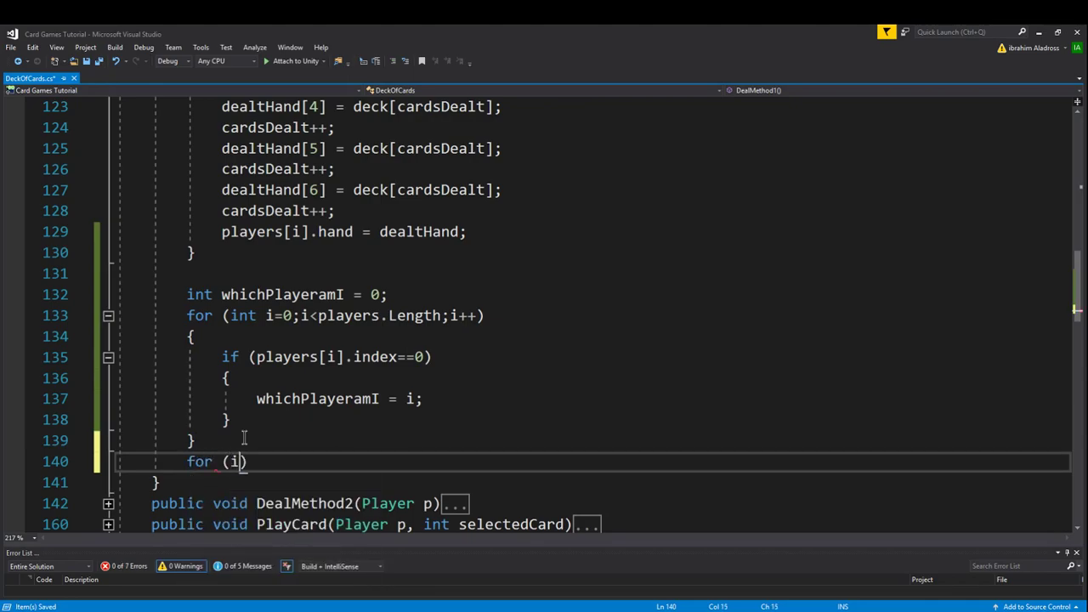
{"action": "type", "text": "nt i=0;"}
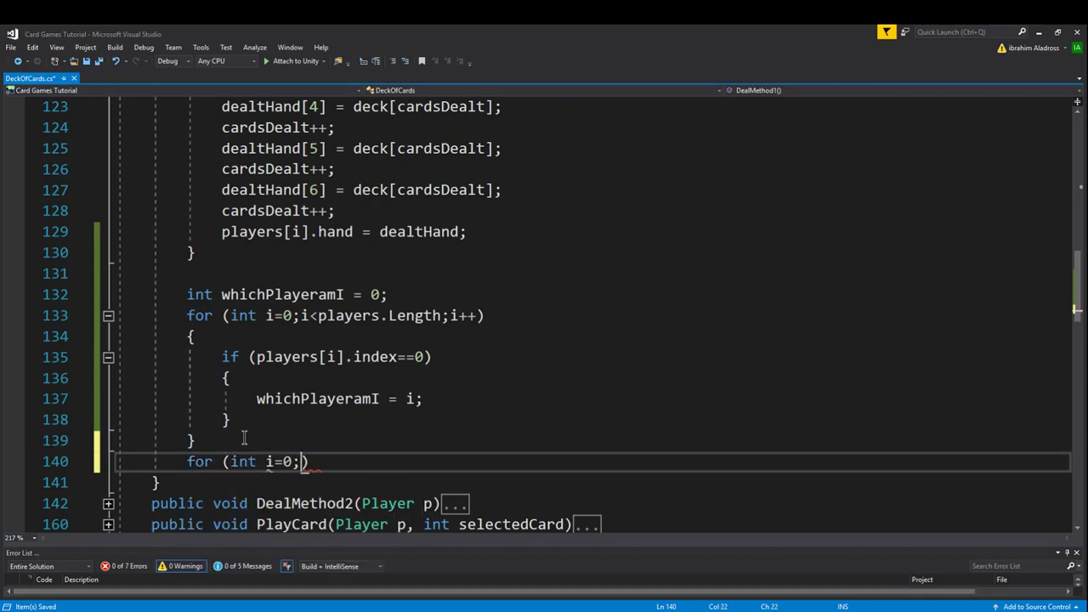
{"action": "type", "text": "i<p"}
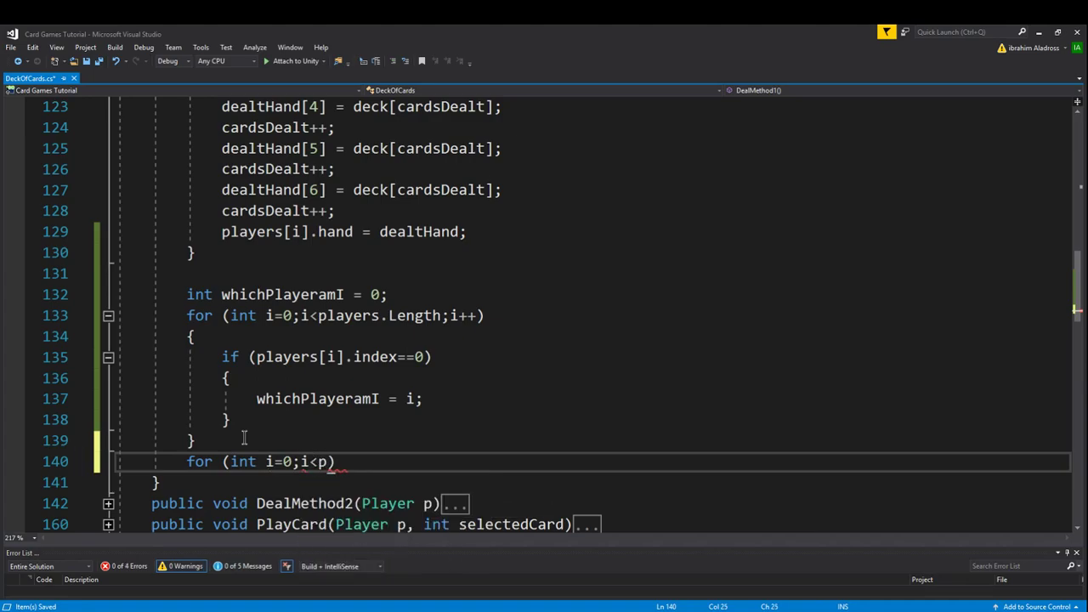
{"action": "type", "text": "layers[]"}
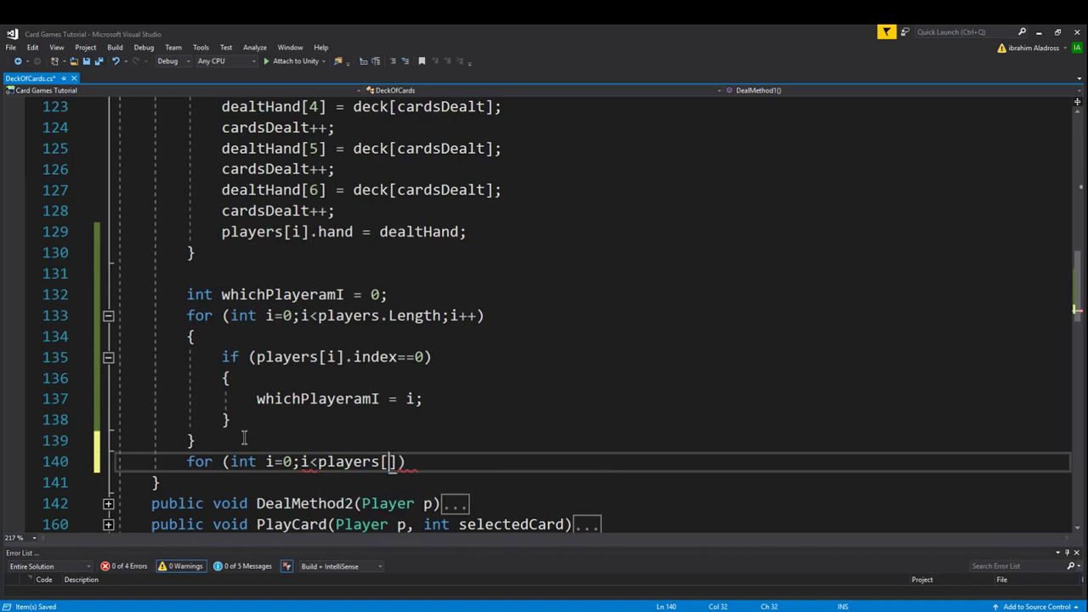
{"action": "type", "text": "whichPlayeramI"}
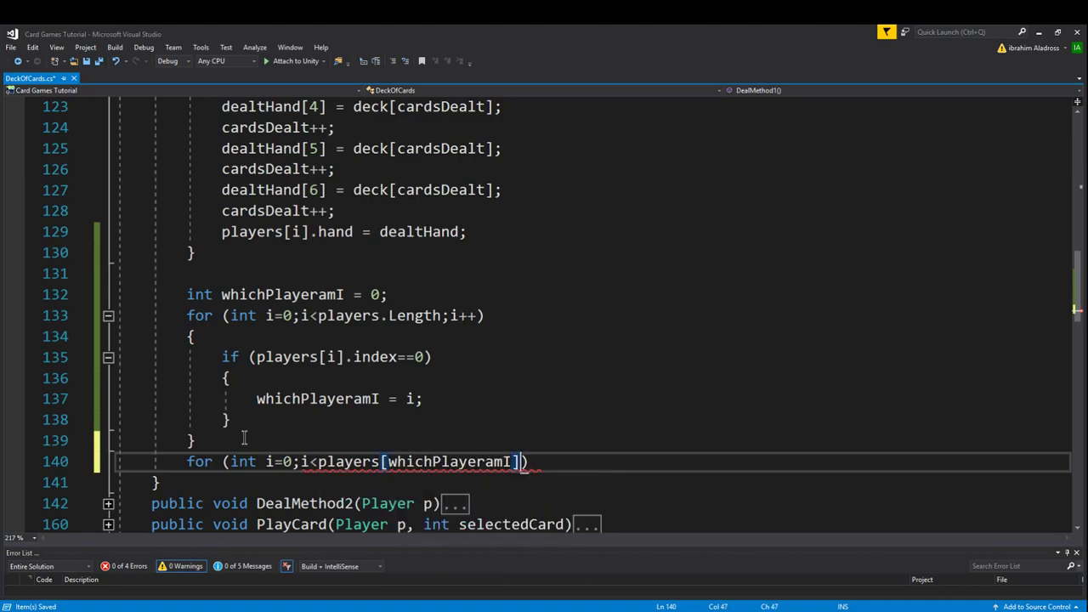
{"action": "type", "text": ".hand.Length;i++"}
{"action": "type", "text": "{"}
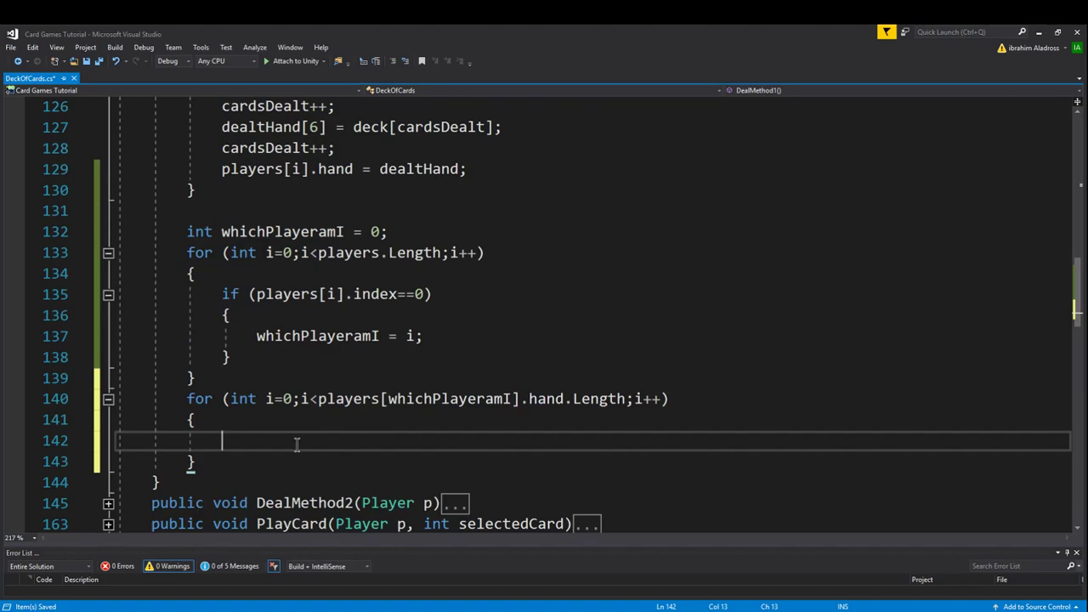
Inside the loop, call ShowCard(players[whichPlayeramI].hand[i]) for each card.
{"action": "type", "text": "ShowCard"}
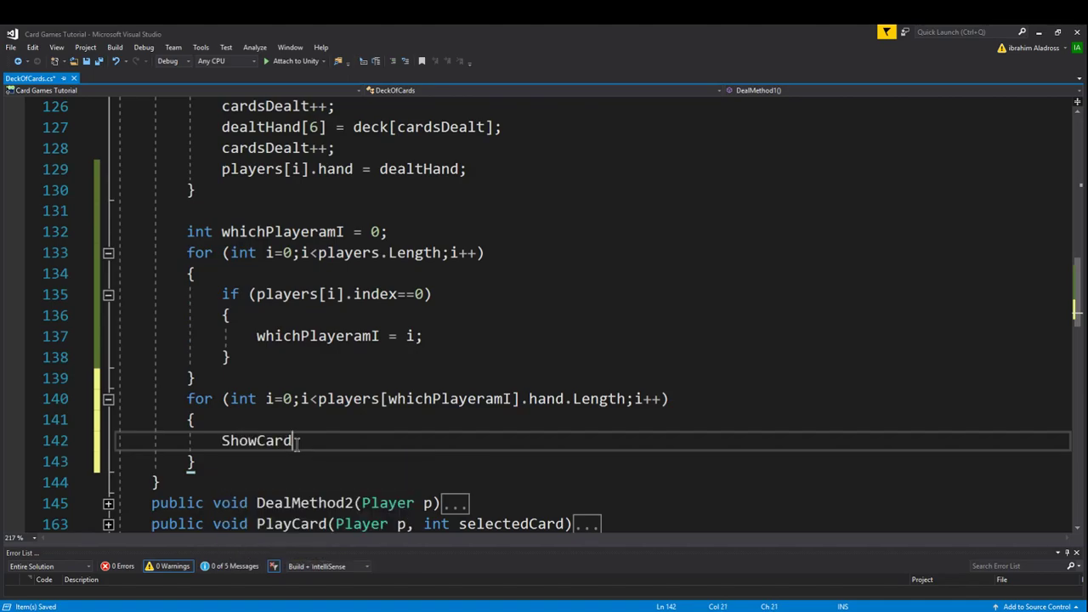
{"action": "type", "text": "(players)"}
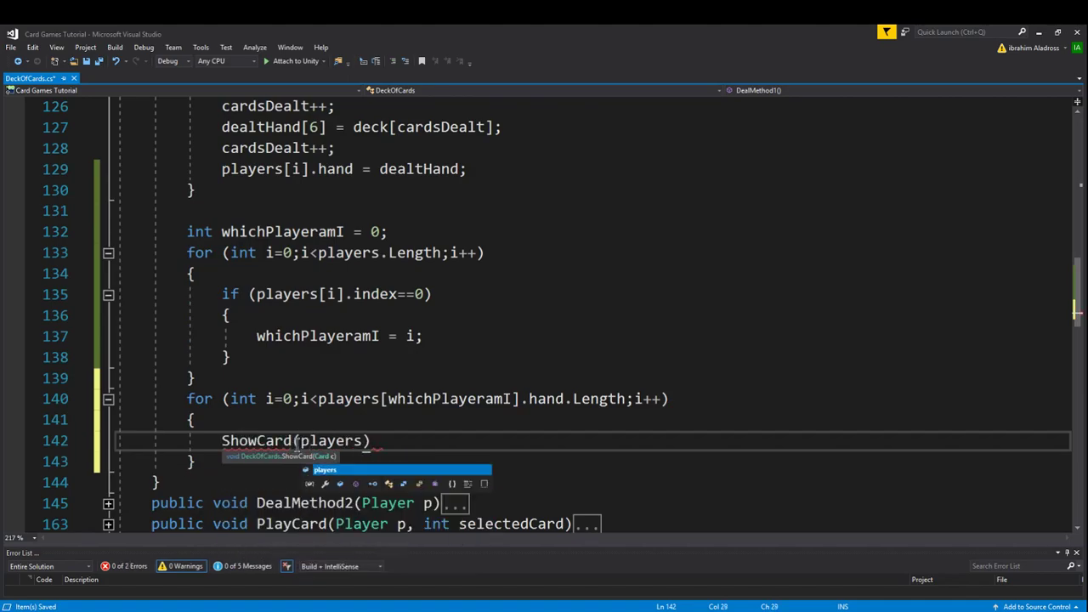
{"action": "type", "text": ".hand"}
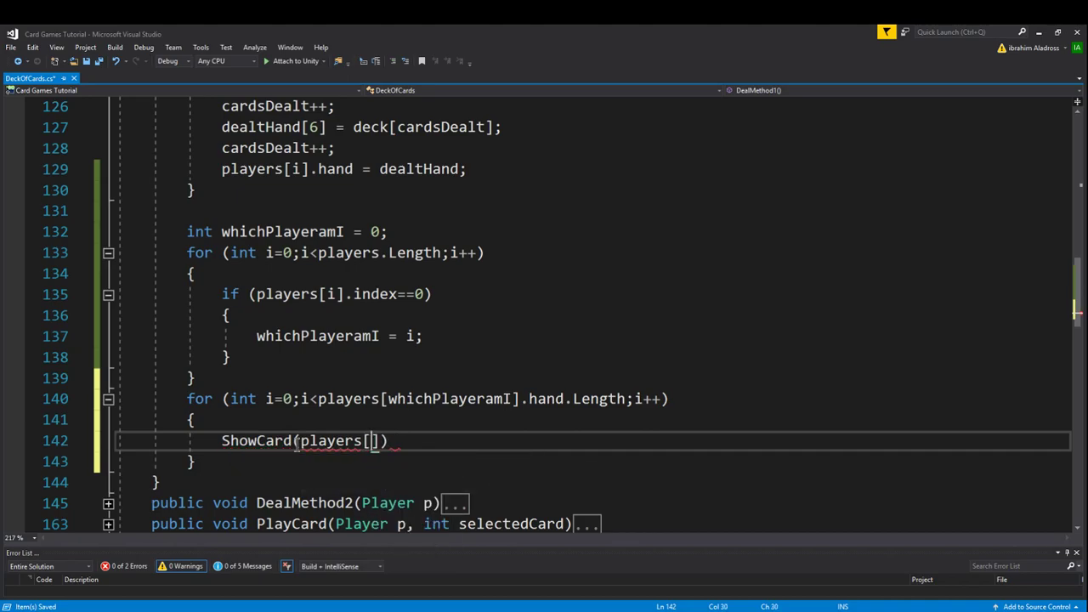
{"action": "type", "text": "whichPlayeramI"}
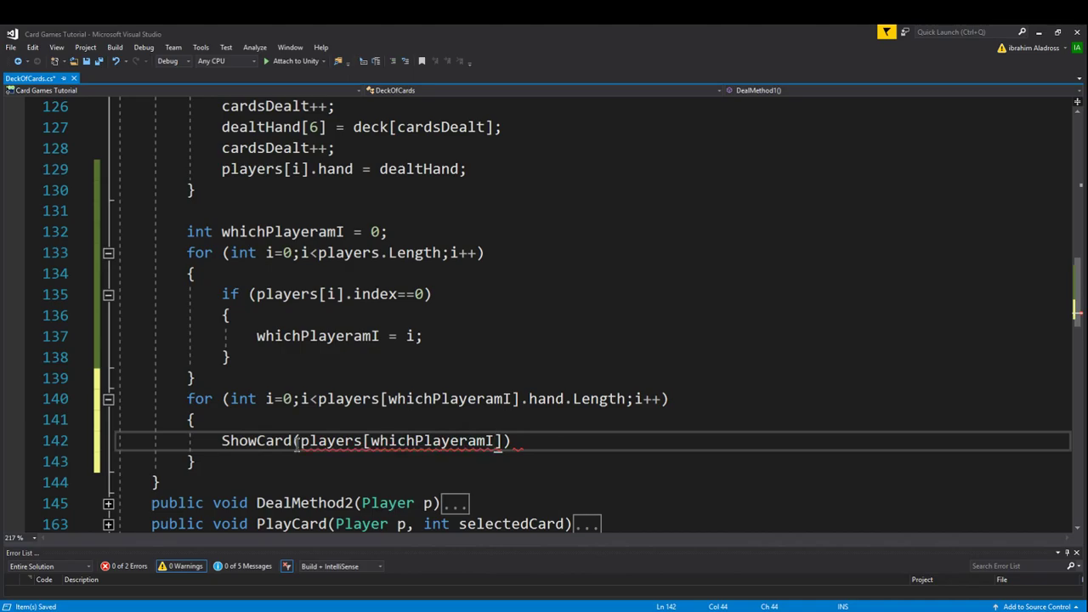
{"action": "type", "text": ".hand"}
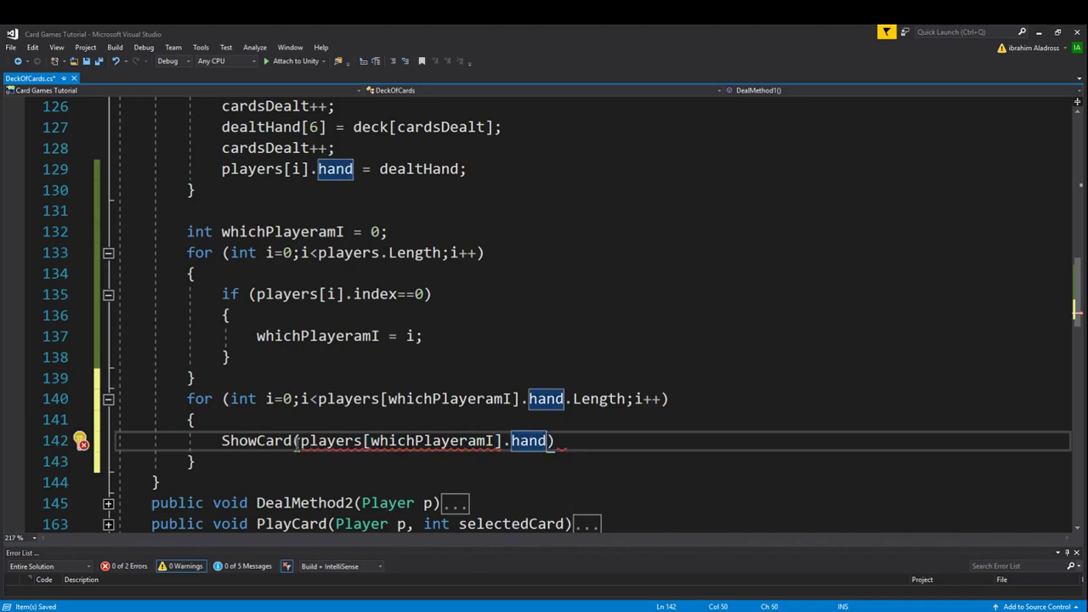
{"action": "type", "text": "[i]"}
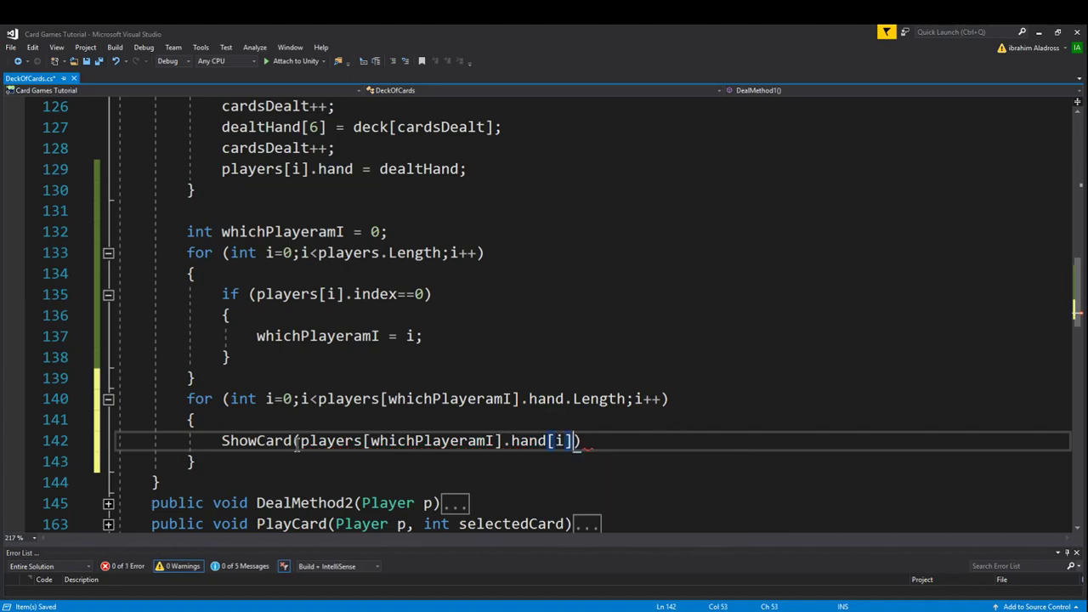
{"action": "type", "text": ";"}
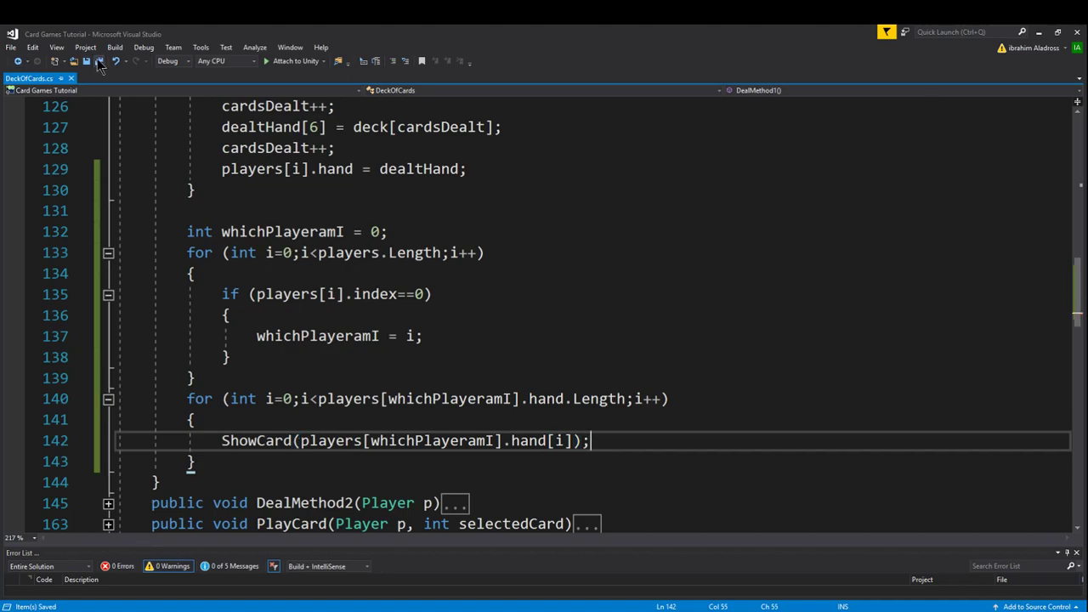
{"action": "mouse_move", "coordinate": [476, 440]}
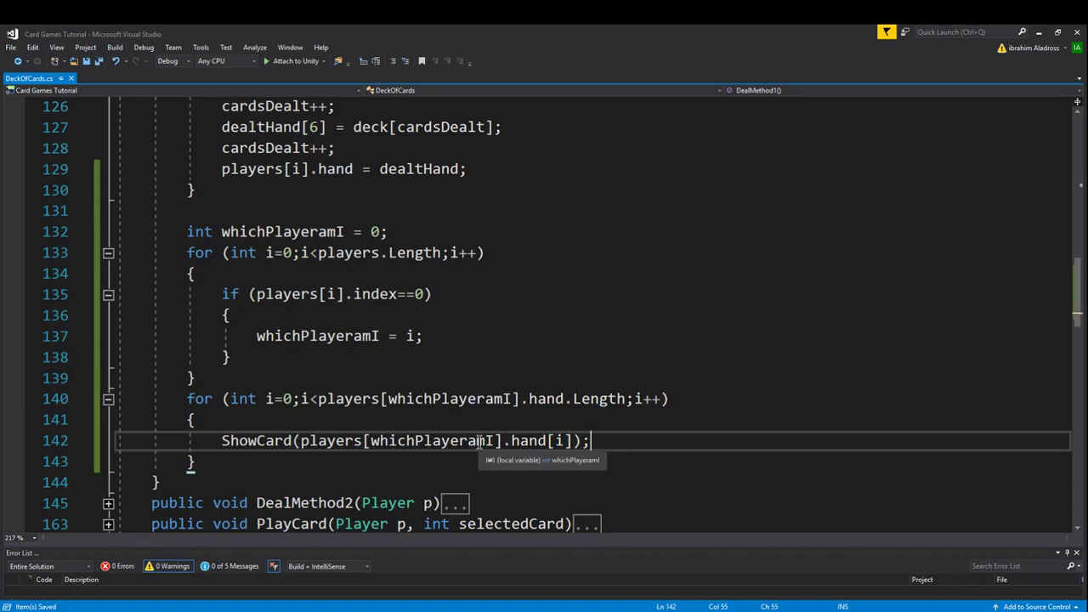
Scroll down to check the ShowCard method that labels card prefabs with value and suit.
{"action": "scroll", "scroll_direction": "down", "scroll_amount": 3}
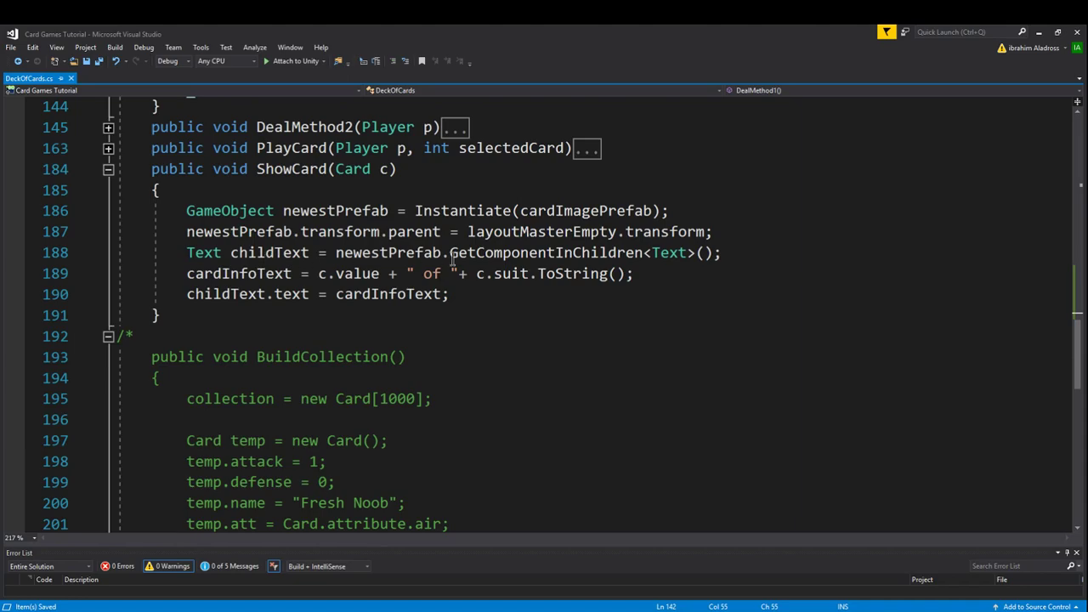
{"action": "mouse_move", "coordinate": [419, 294]}
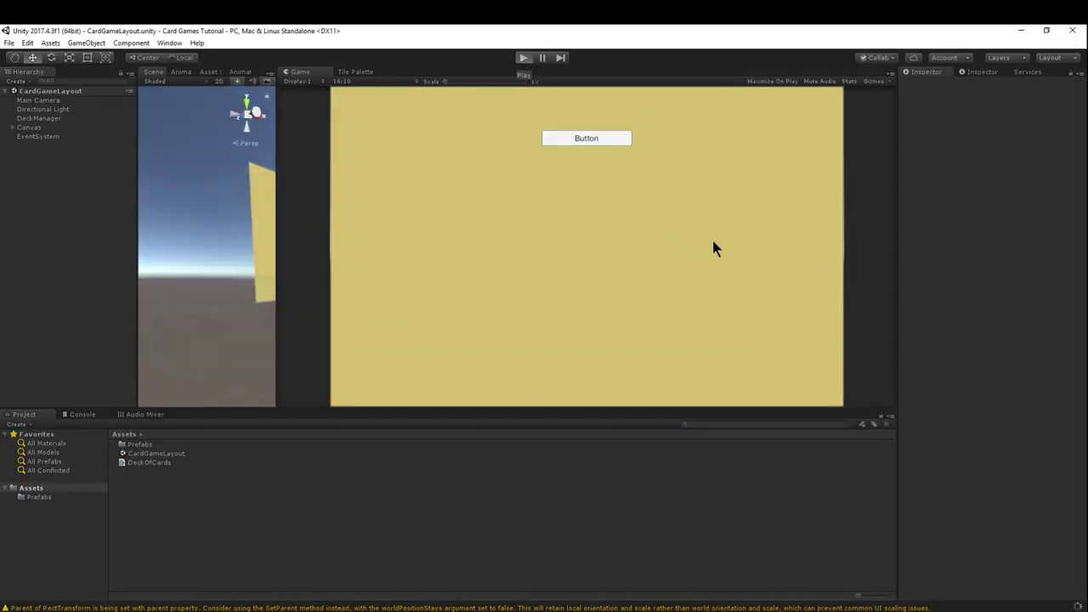
{"action": "left_click", "coordinate": [524, 57]}
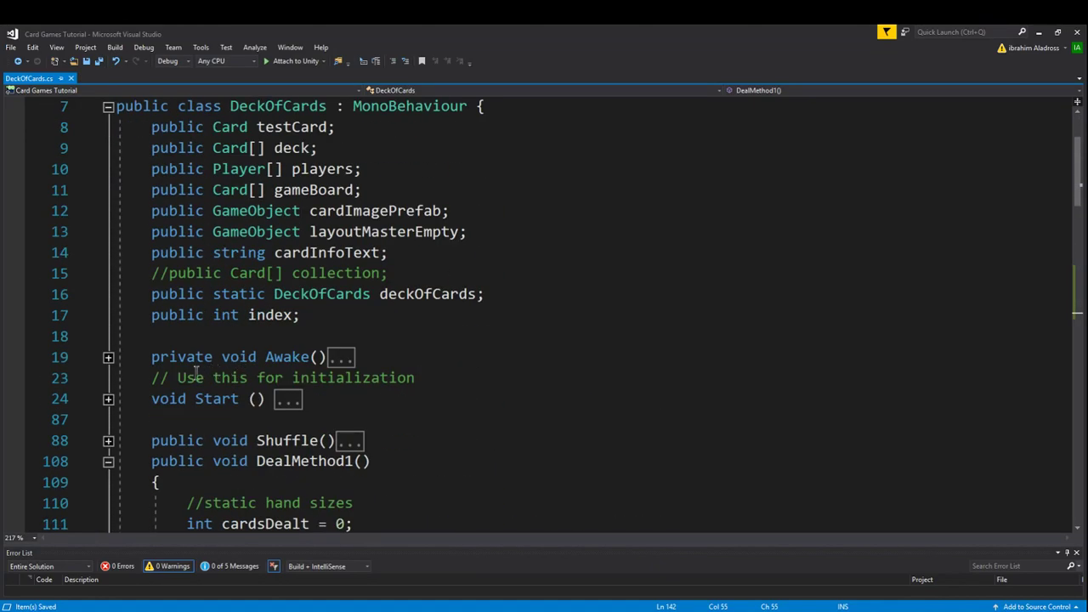
Close the comment with */ after the DealMethod2 loop so Start runs only DealMethod1.
{"action": "scroll", "scroll_direction": "down", "scroll_amount": 3}
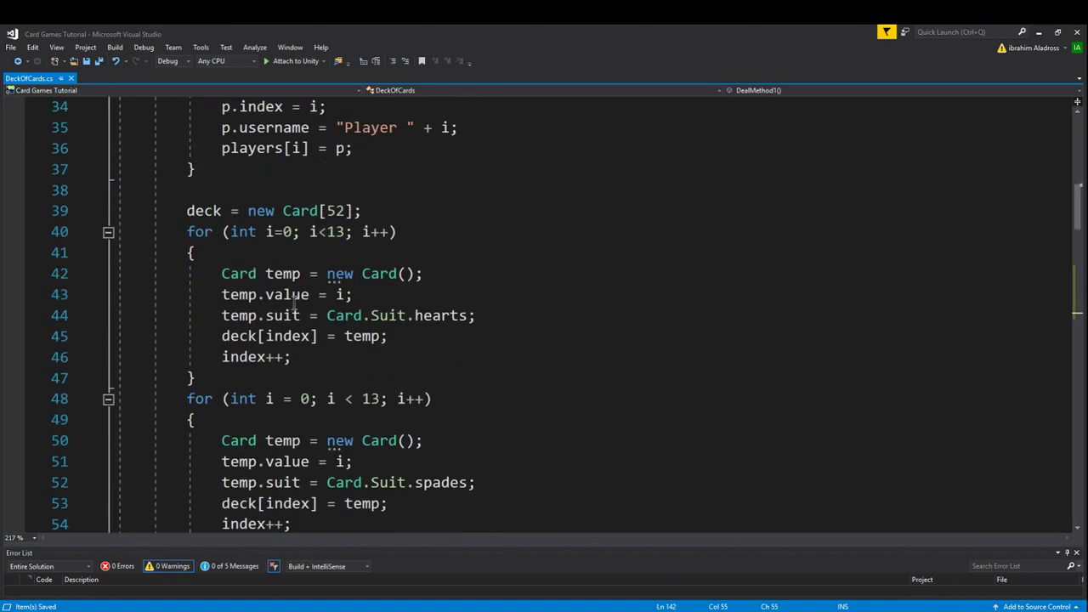
{"action": "scroll", "scroll_direction": "down", "scroll_amount": 3}
{"action": "type", "text": "DealMethod1();"}
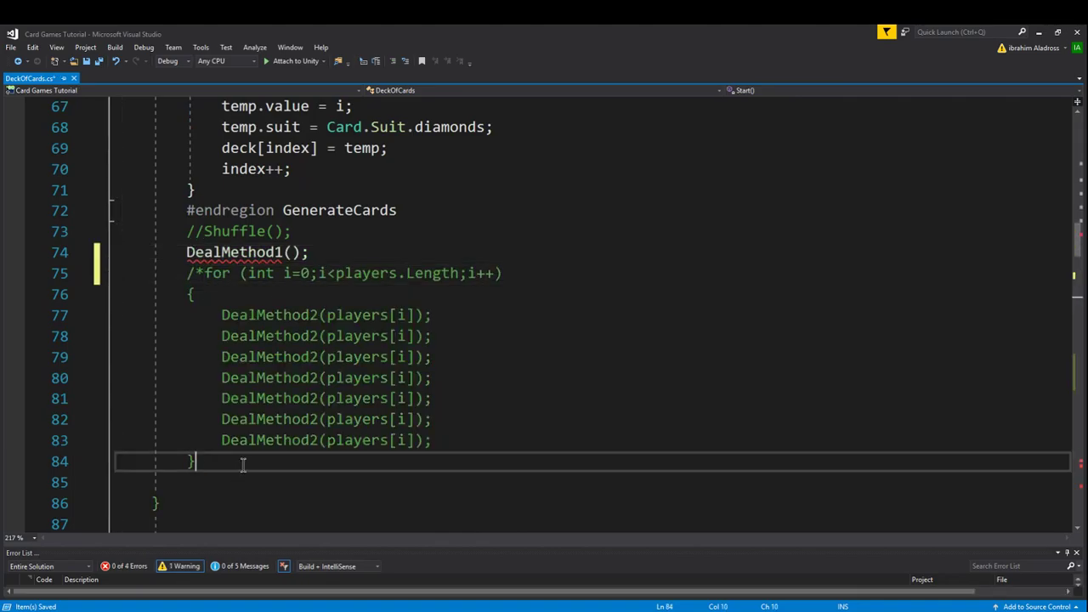
{"action": "type", "text": "*/"}
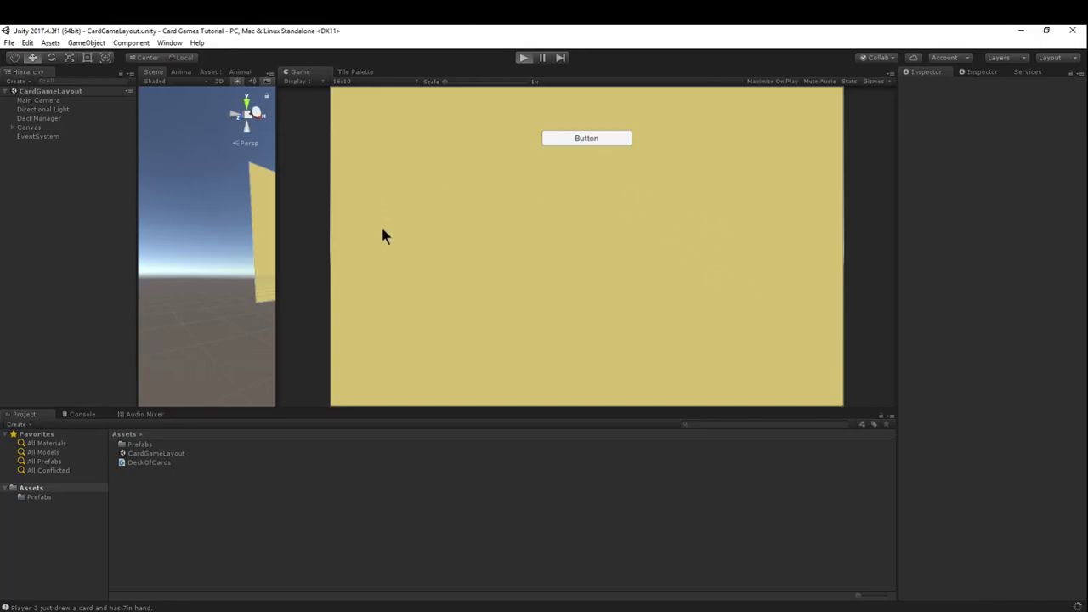
Enter Play mode to deal seven cards, 0 of hearts through 6 of hearts.
{"action": "left_click", "coordinate": [586, 137]}
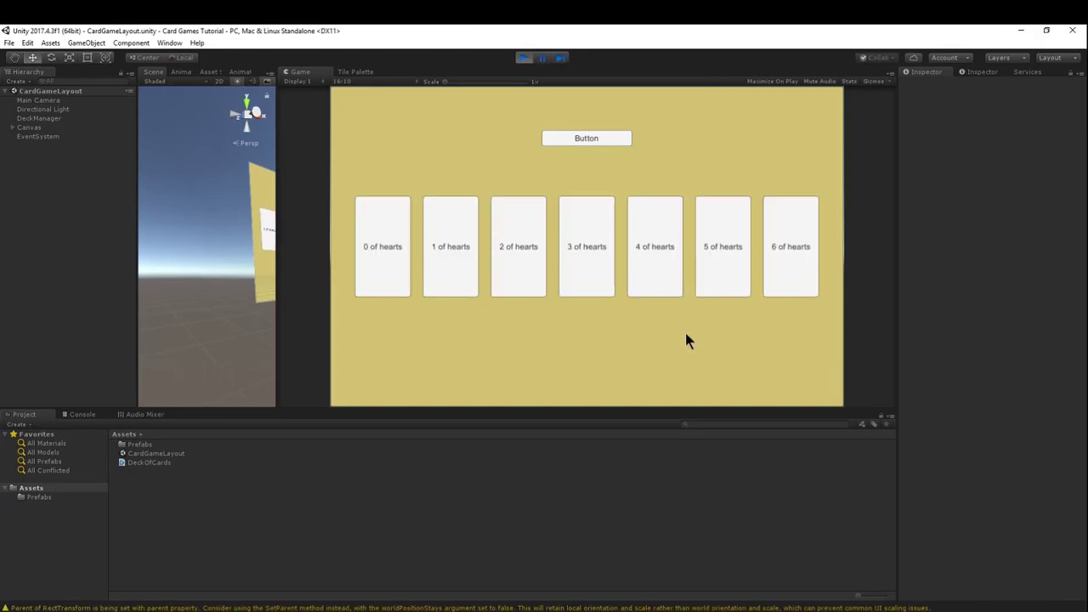
{"action": "mouse_move", "coordinate": [618, 261]}
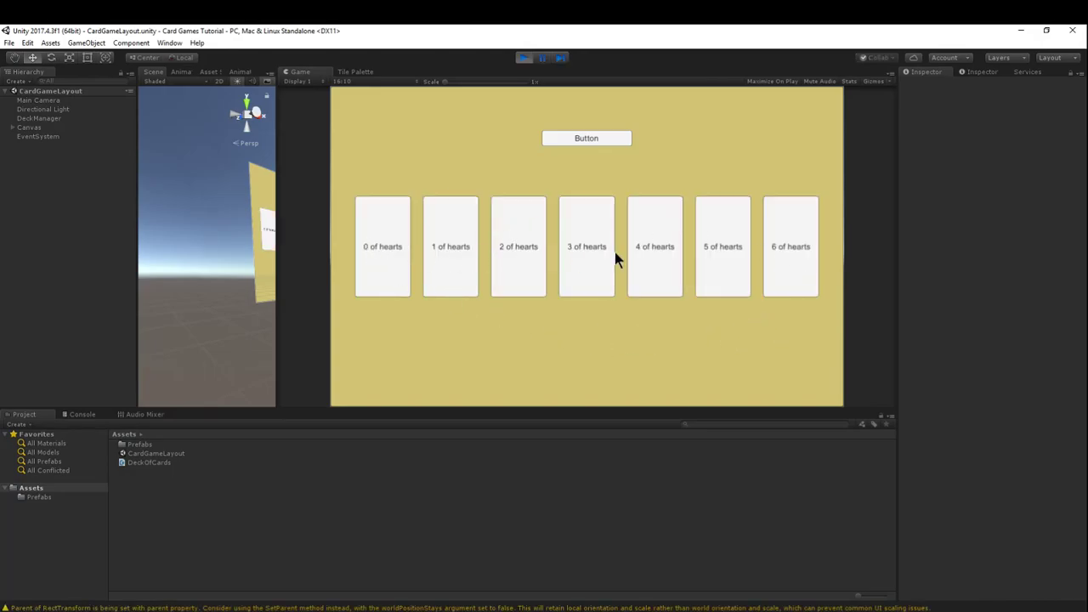
{"action": "mouse_move", "coordinate": [808, 209]}
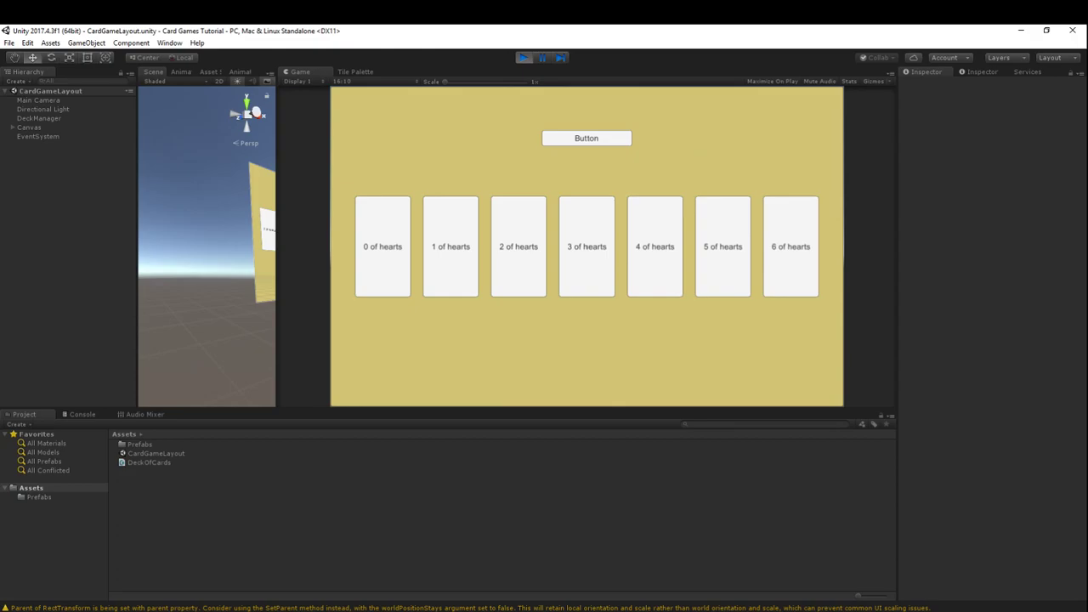
{"action": "mouse_move", "coordinate": [750, 253]}
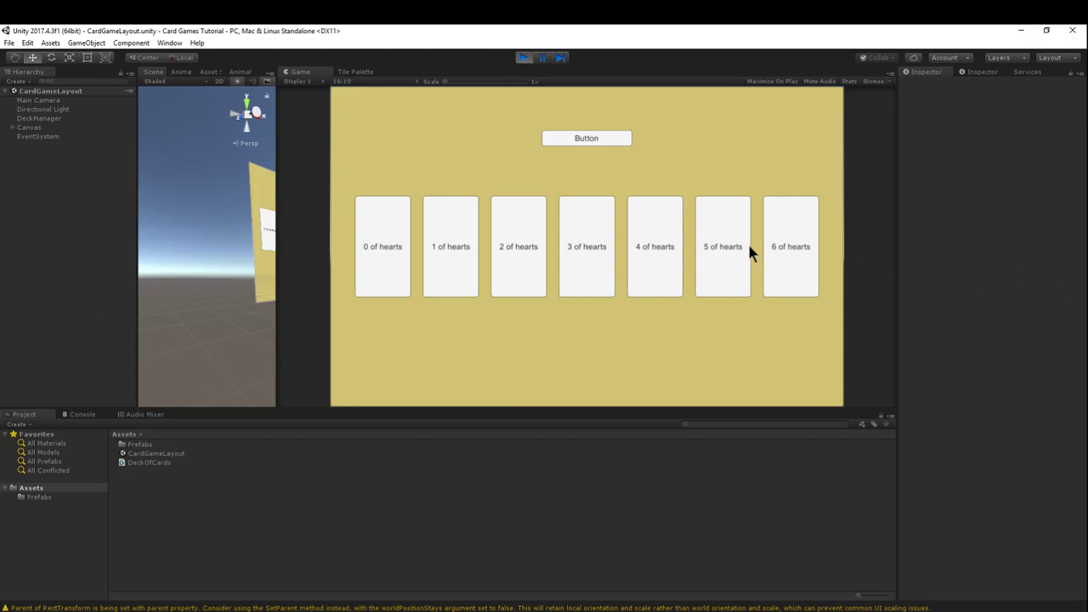
{"action": "mouse_move", "coordinate": [479, 338]}
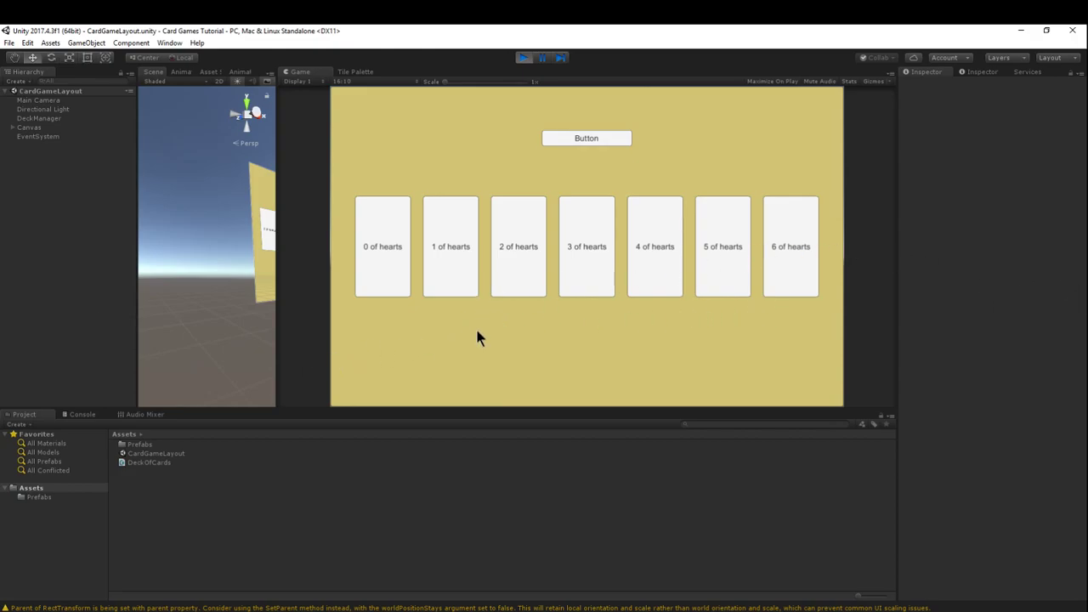
{"action": "mouse_move", "coordinate": [281, 193]}
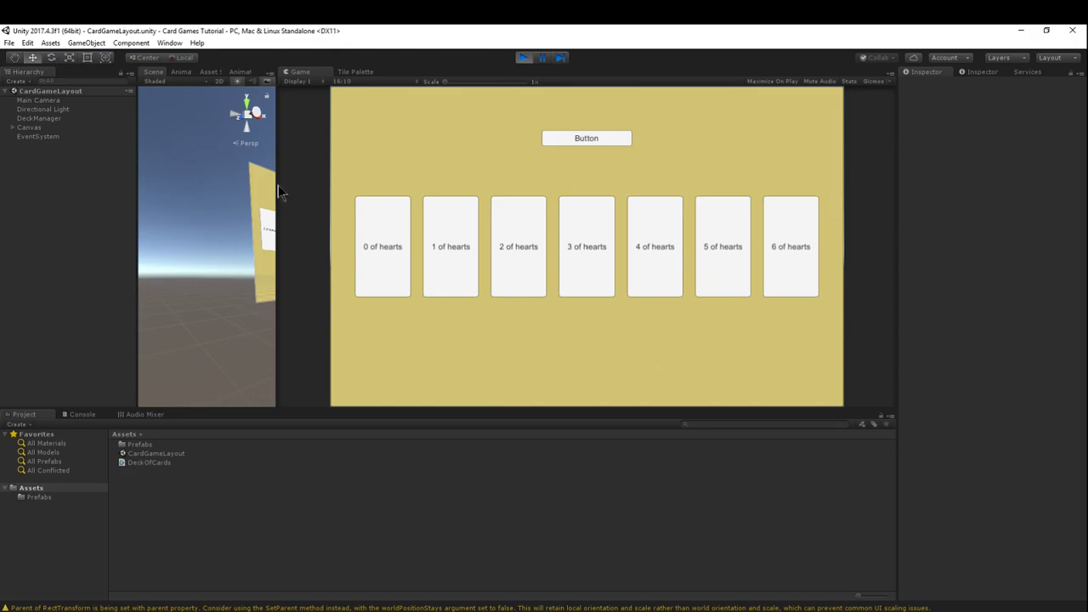
{"action": "mouse_move", "coordinate": [863, 218]}
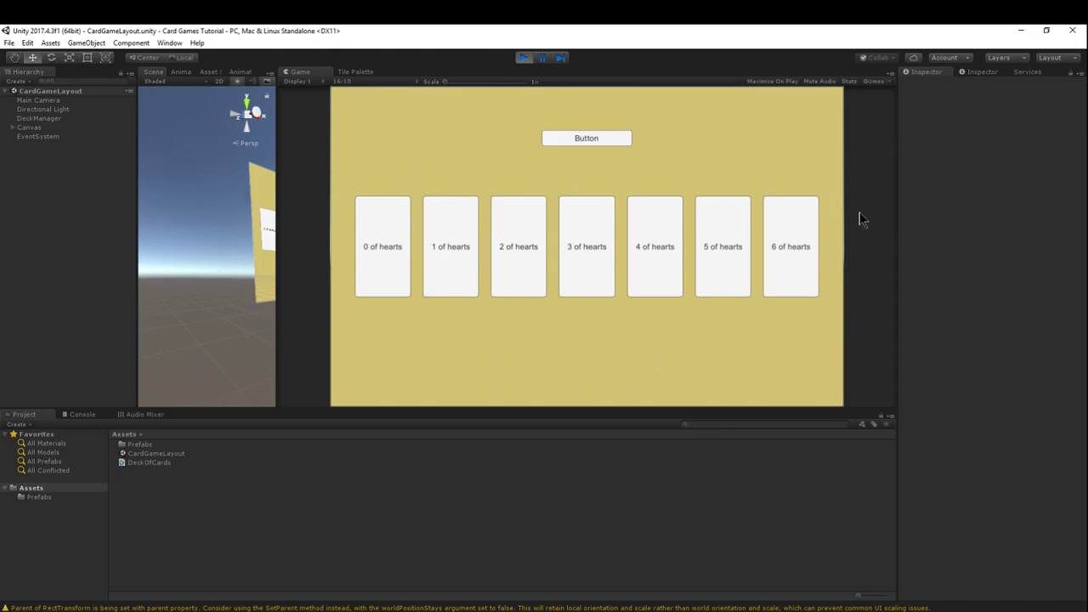